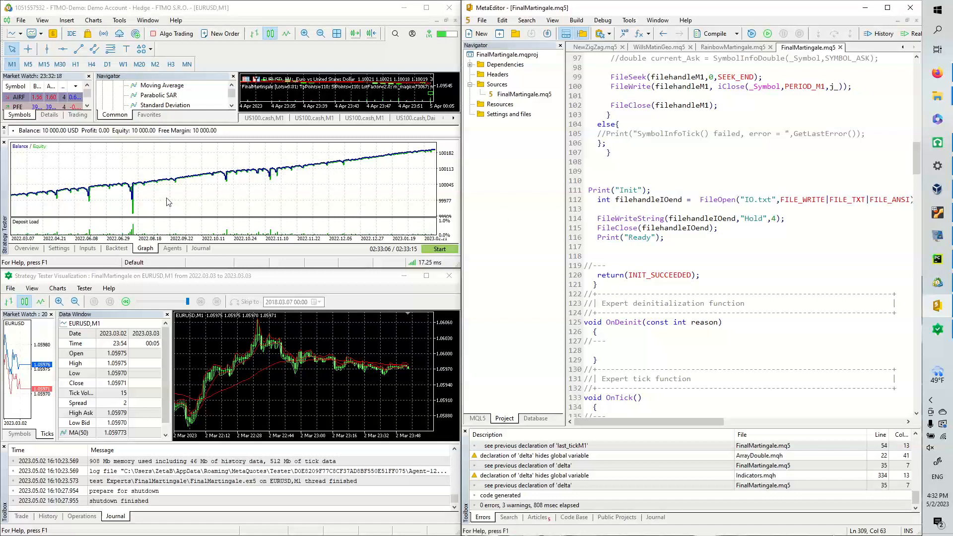
pyautogui.moveTo(138, 194)
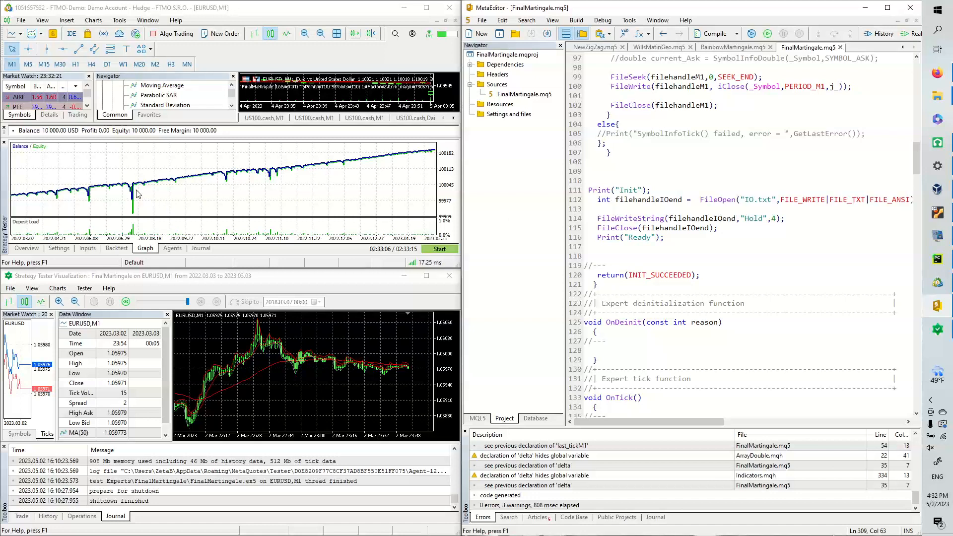
pyautogui.moveTo(123, 196)
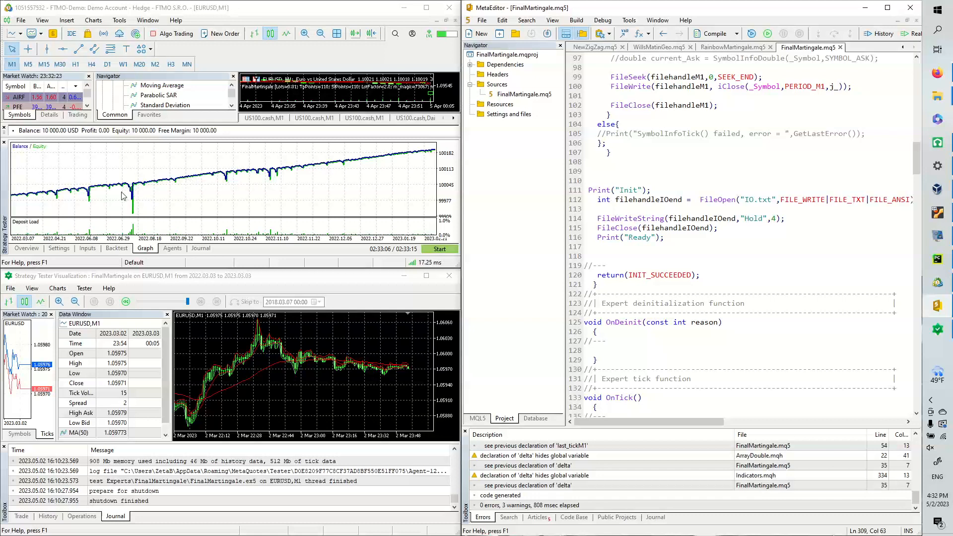
pyautogui.moveTo(261, 189)
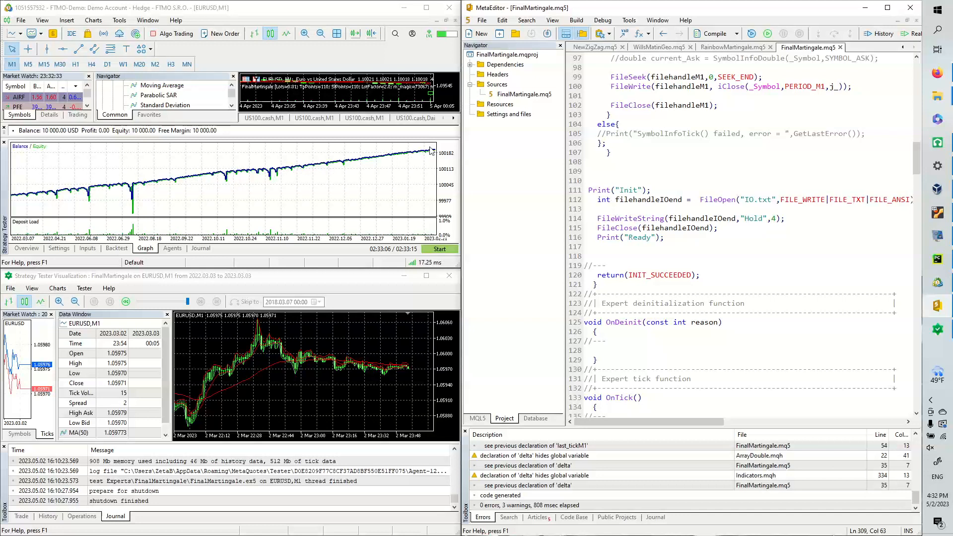
pyautogui.moveTo(368, 166)
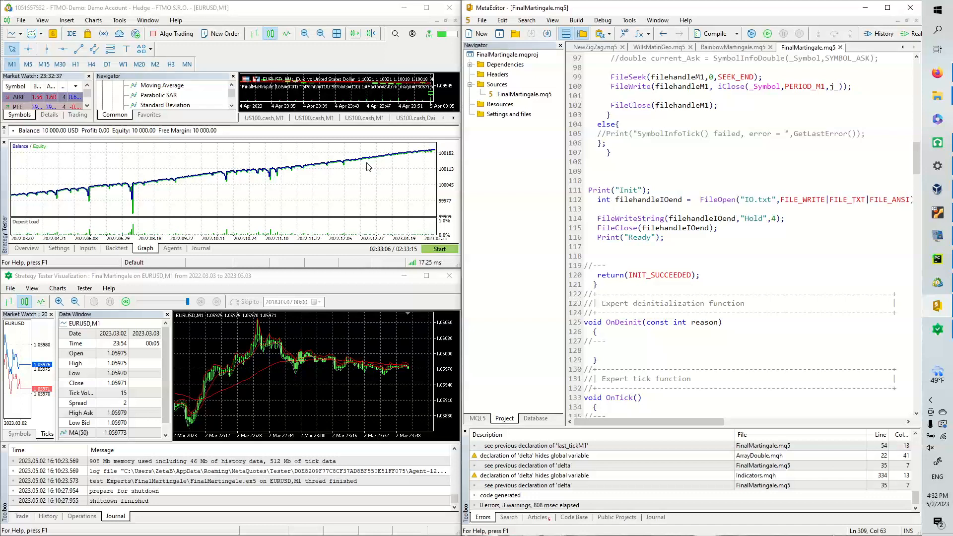
# - Review the backtest profit and drawdown, then show FinalMartingale inputs (TpPoints/SlPoints 110, LotFactor 2.0)
pyautogui.click(116, 248)
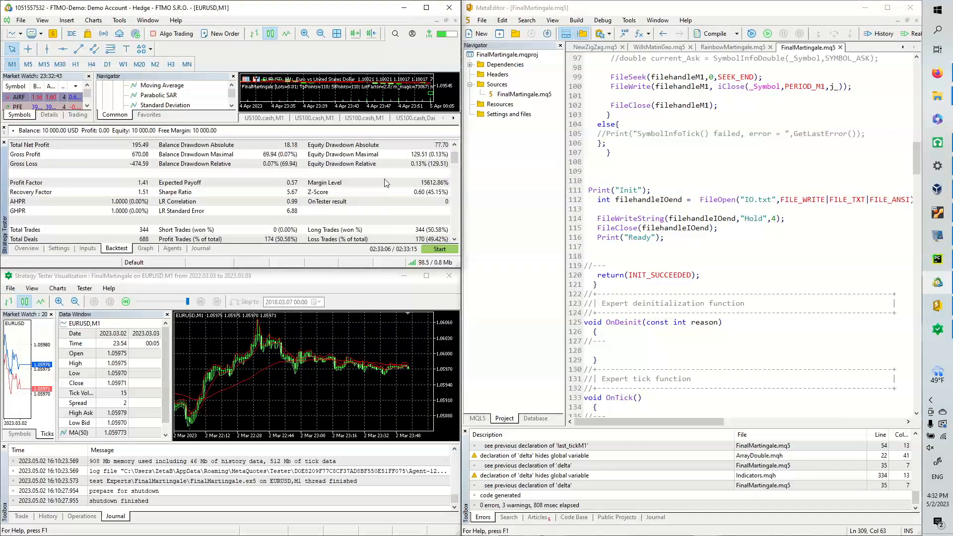
pyautogui.moveTo(400, 207)
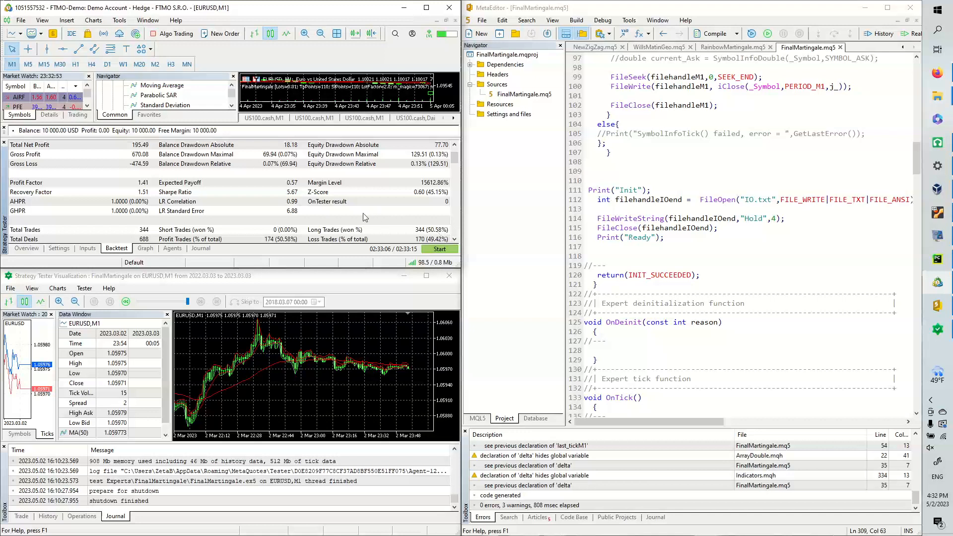
pyautogui.moveTo(402, 233)
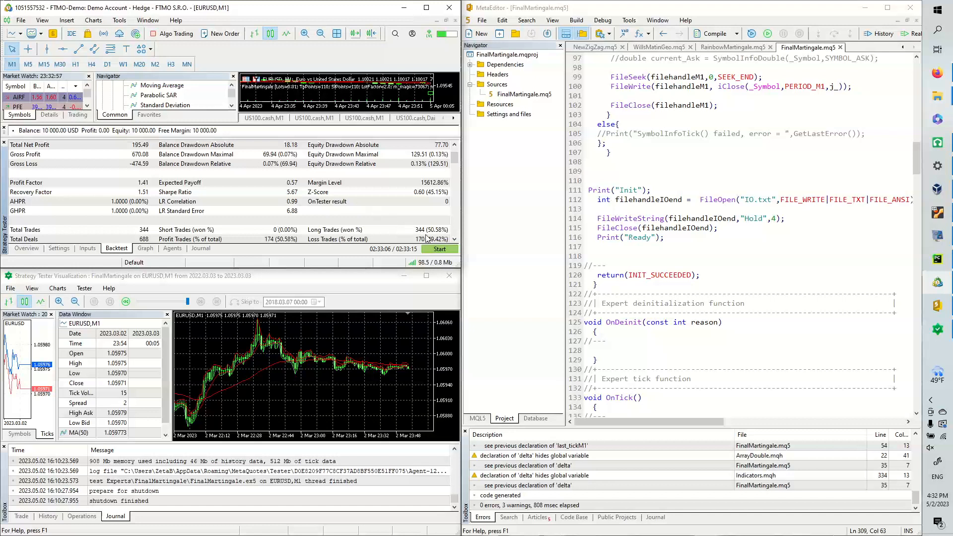
pyautogui.moveTo(389, 210)
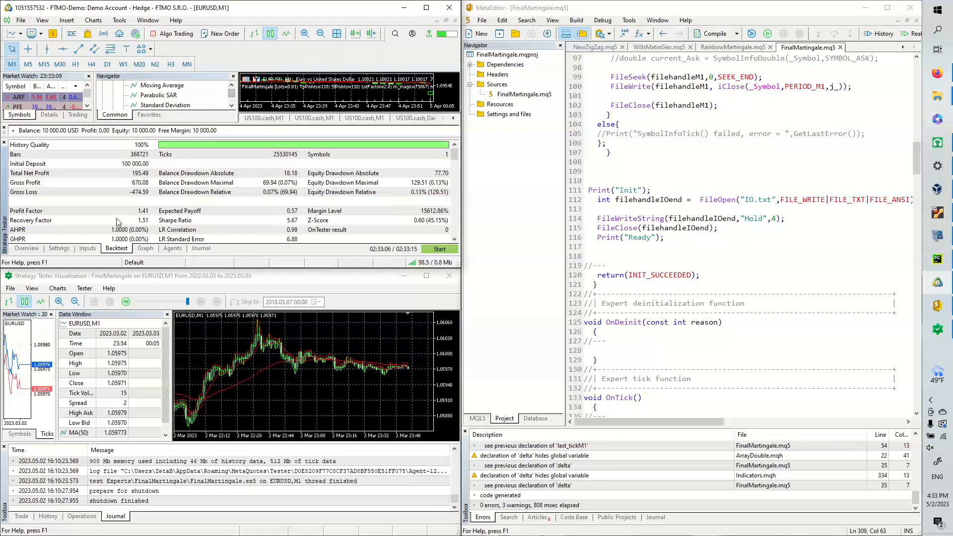
pyautogui.click(88, 249)
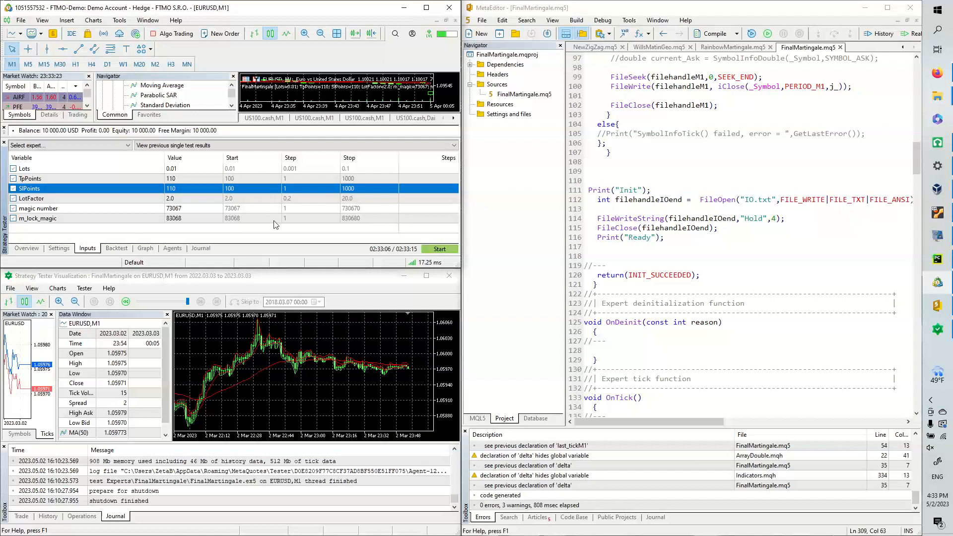
pyautogui.click(145, 249)
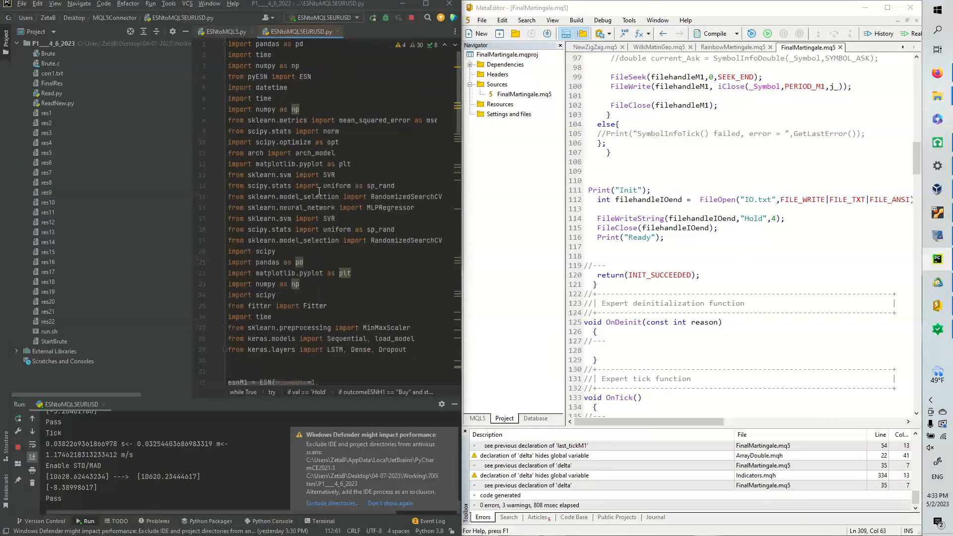
# - Scroll ESNtoMQL5EURUSD.py past the imports to the ESN model setup and smoothing functions
pyautogui.scroll(-3)
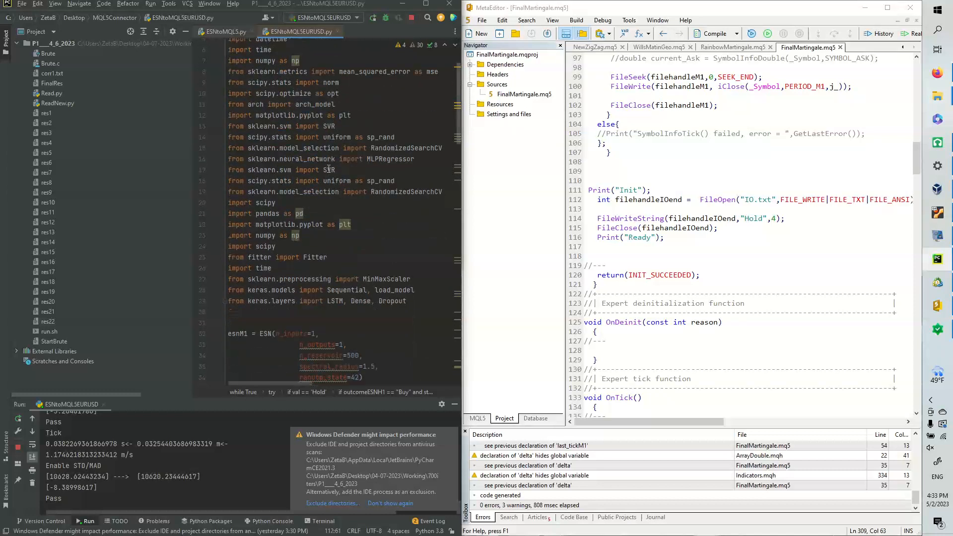
pyautogui.scroll(-3)
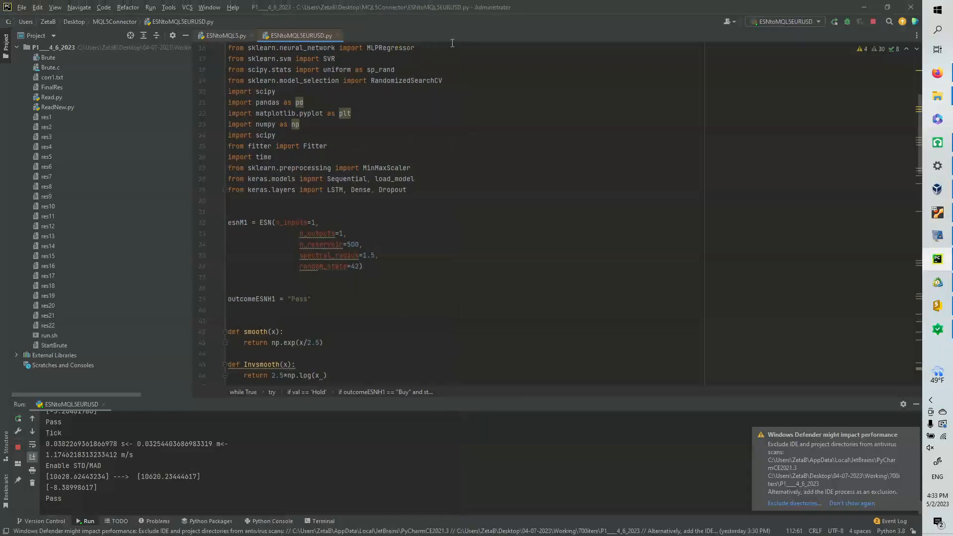
pyautogui.scroll(-3)
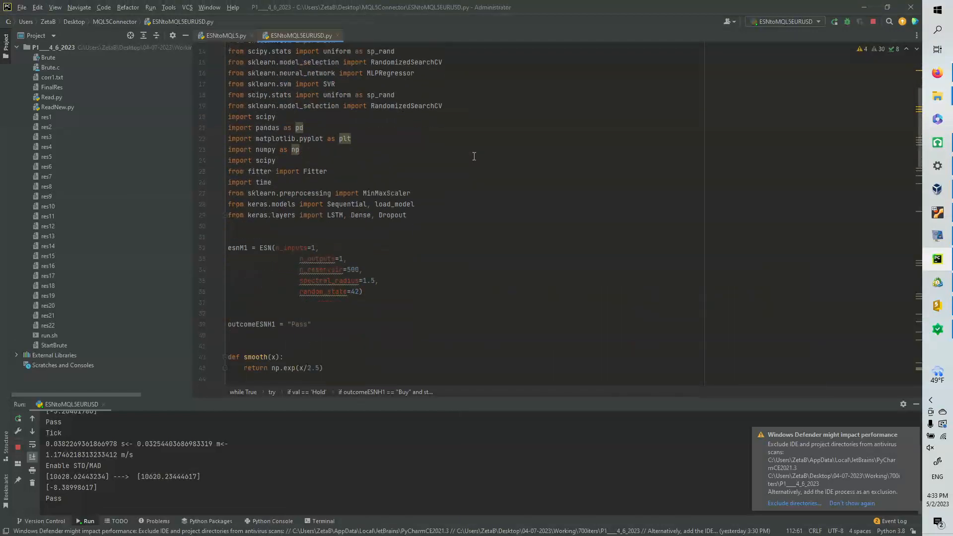
pyautogui.scroll(-3)
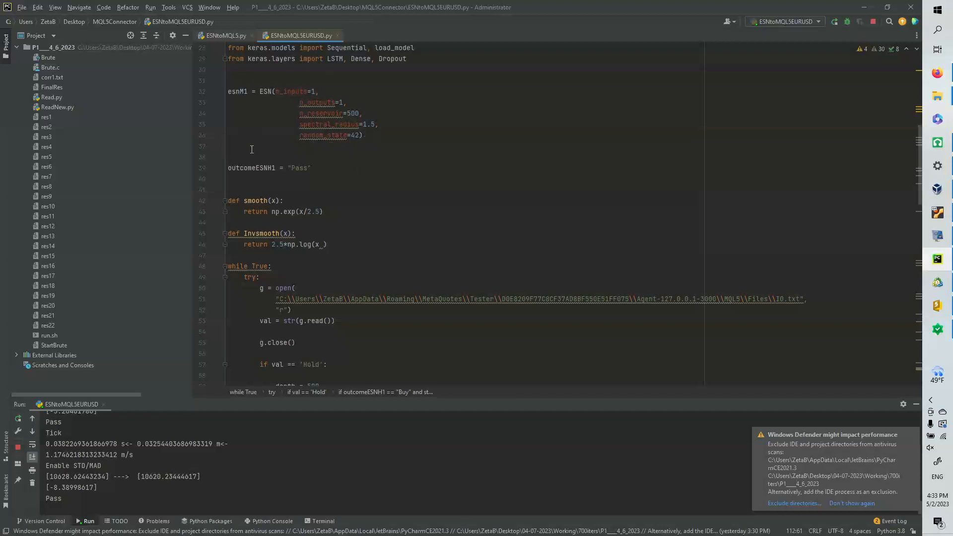
pyautogui.moveTo(335, 153)
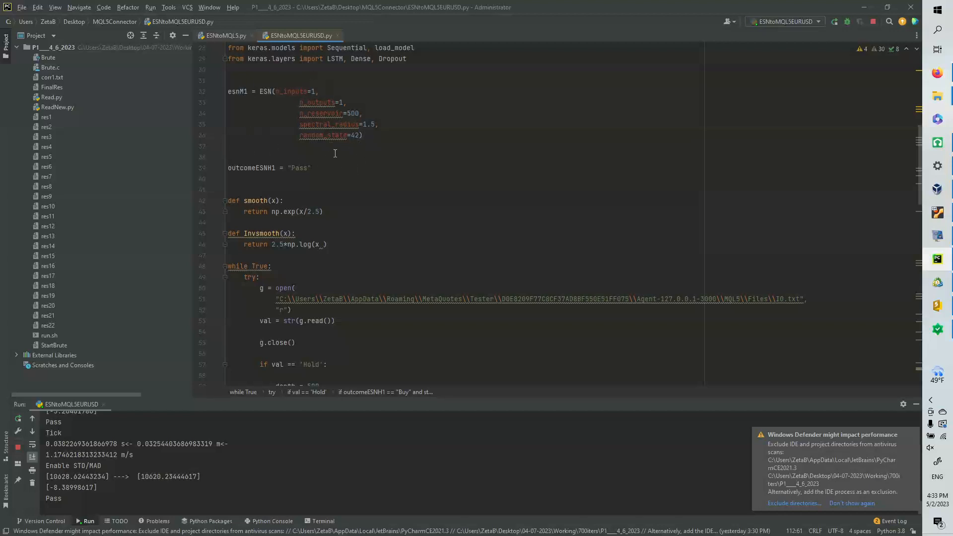
pyautogui.scroll(-3)
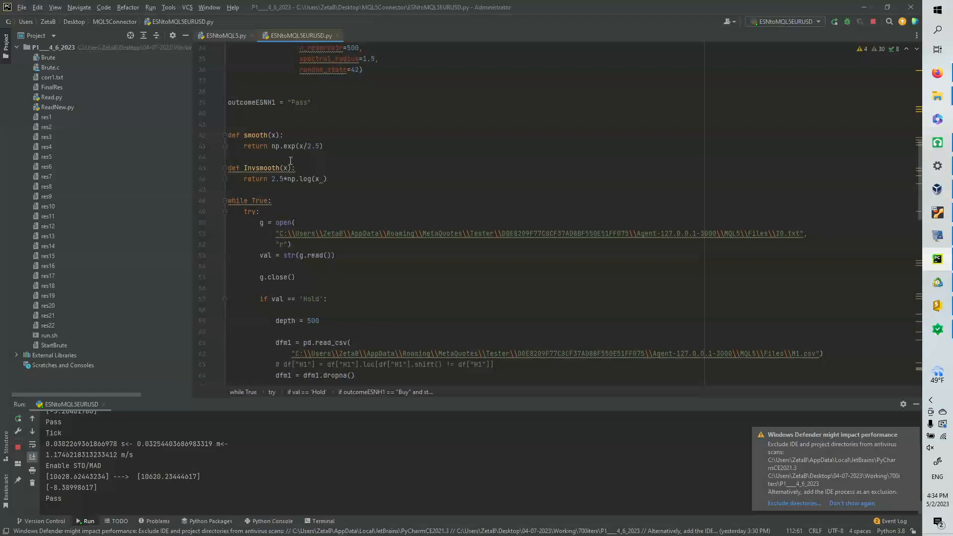
pyautogui.moveTo(296, 146)
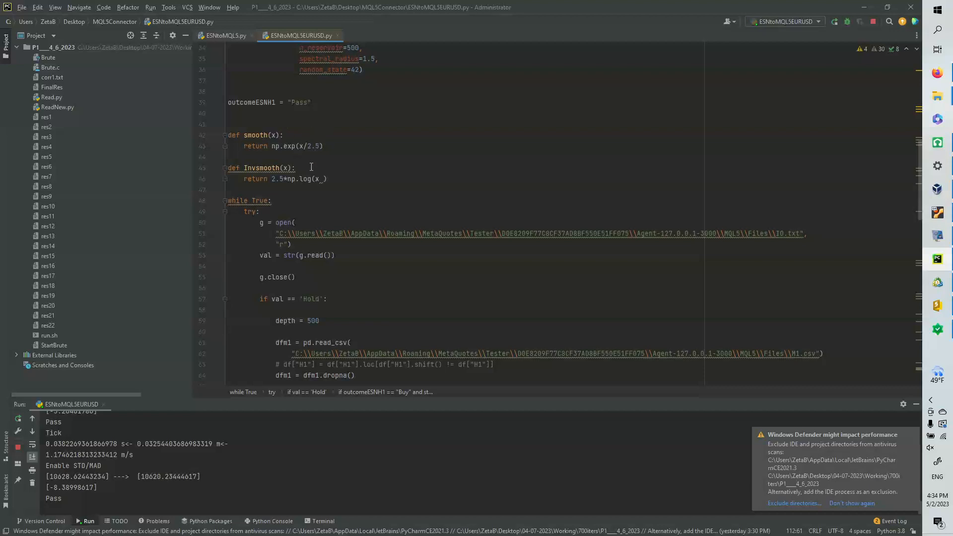
pyautogui.moveTo(304, 146)
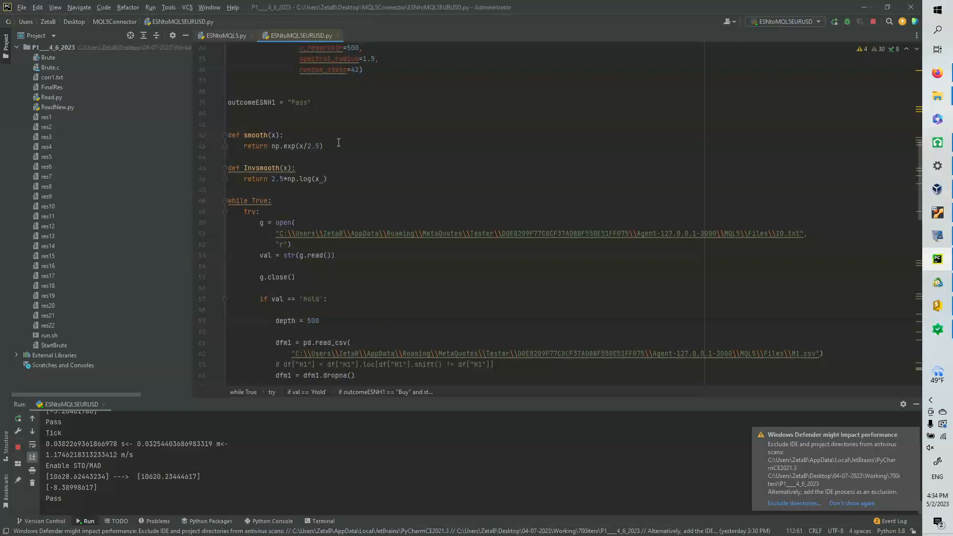
pyautogui.moveTo(353, 111)
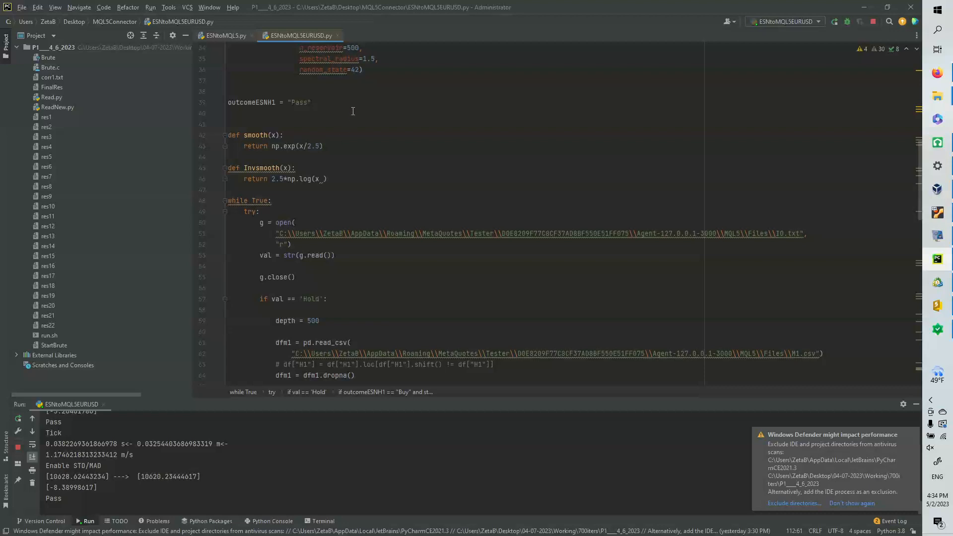
pyautogui.moveTo(348, 146)
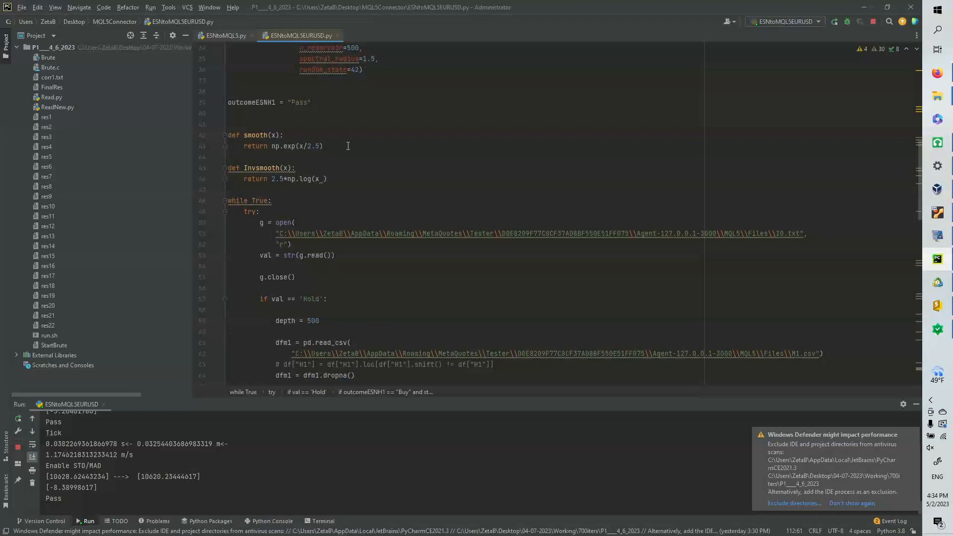
# - Scroll to the prediction block: 600-point training, 180-step forecast and Buy threshold check
pyautogui.scroll(-3)
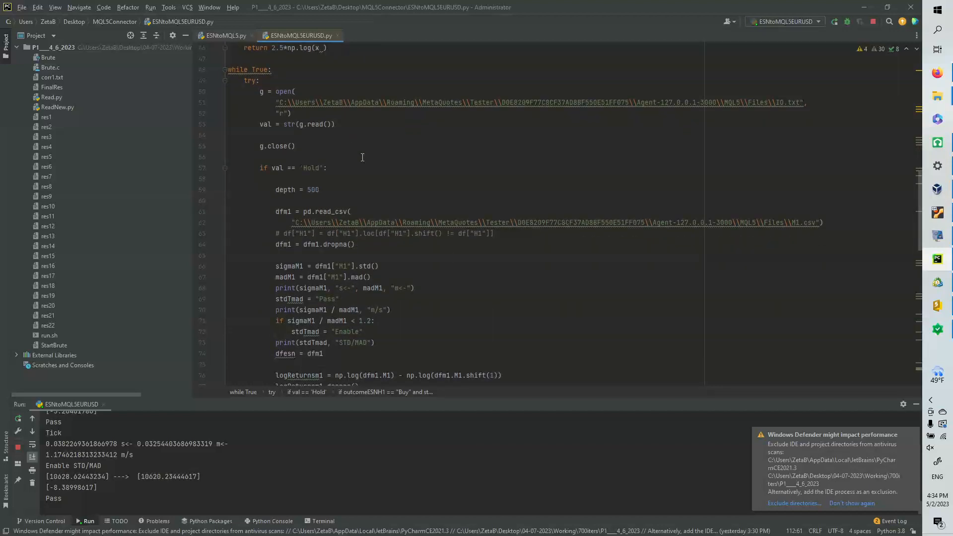
pyautogui.scroll(-3)
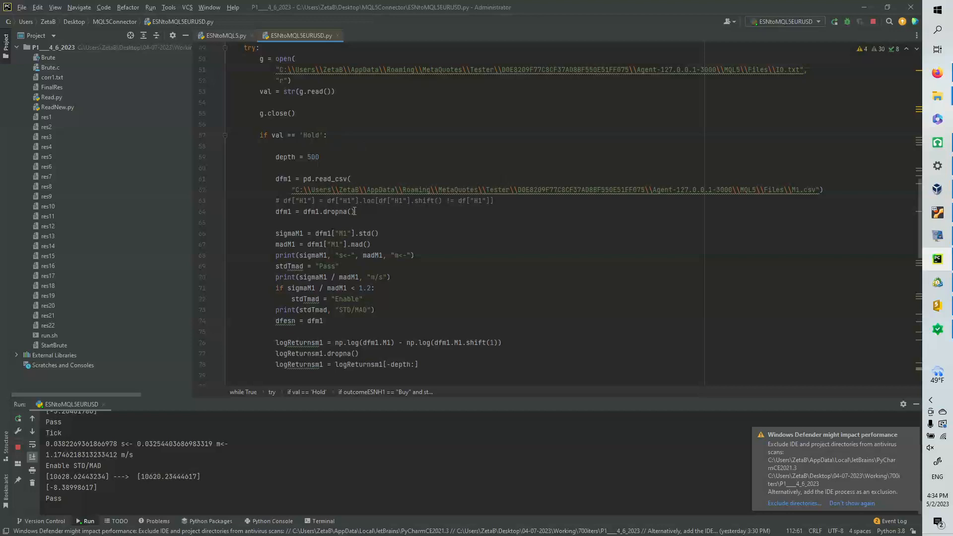
pyautogui.scroll(-3)
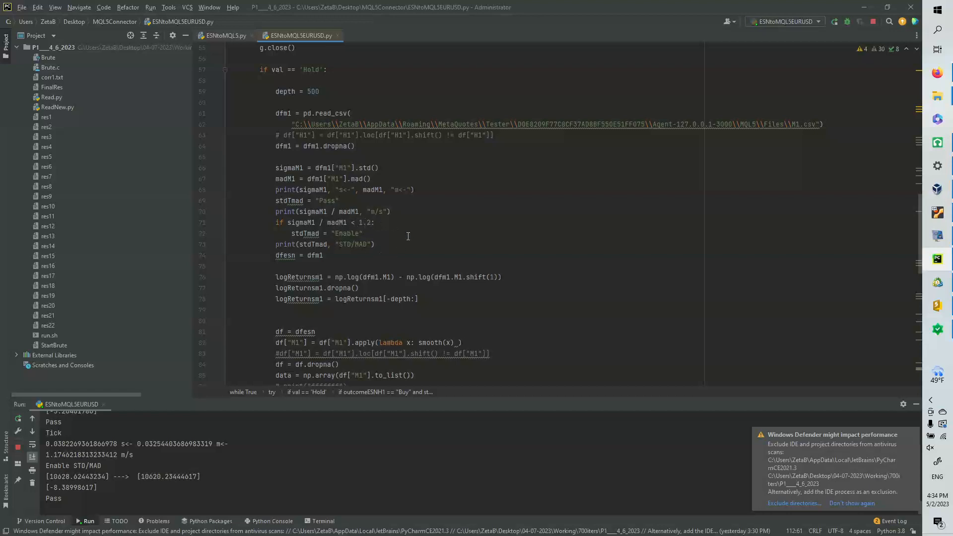
pyautogui.scroll(-3)
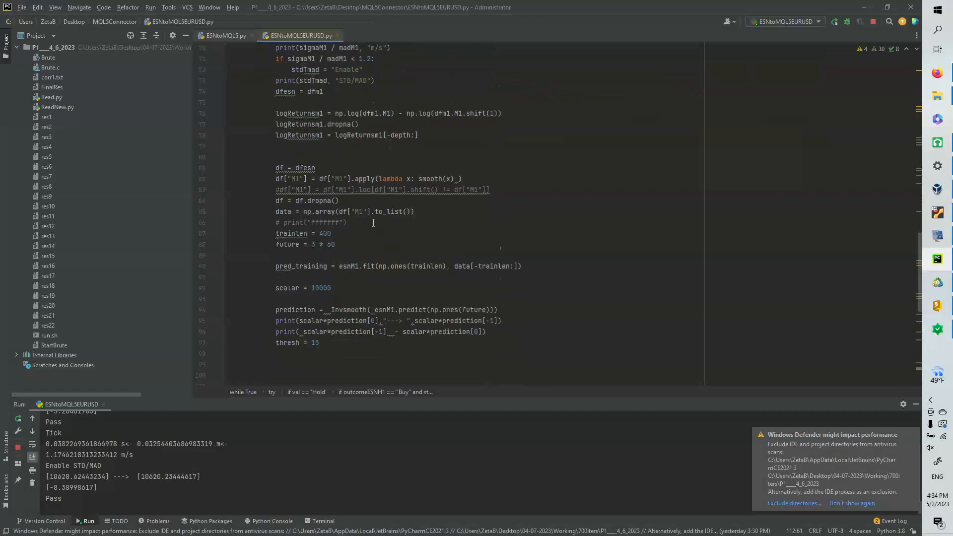
pyautogui.scroll(-3)
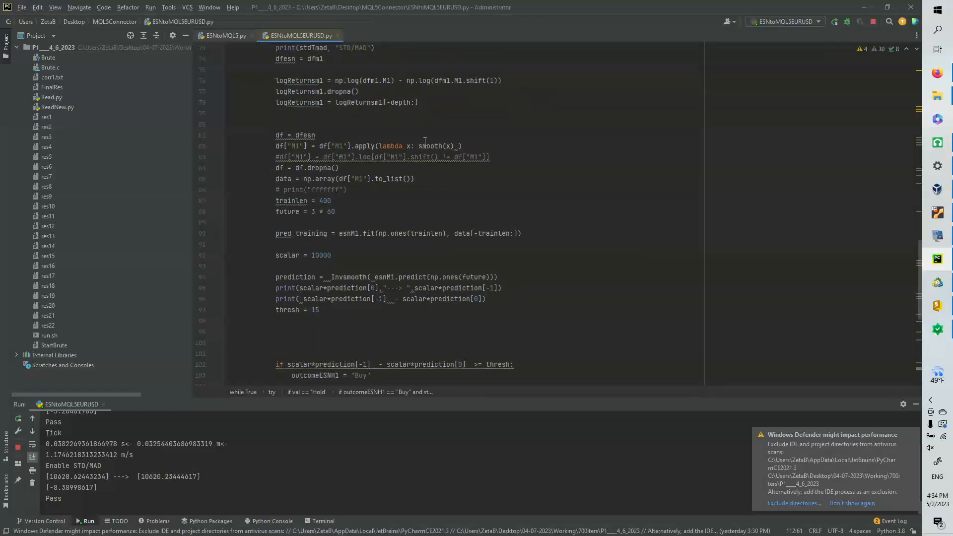
pyautogui.moveTo(310, 179)
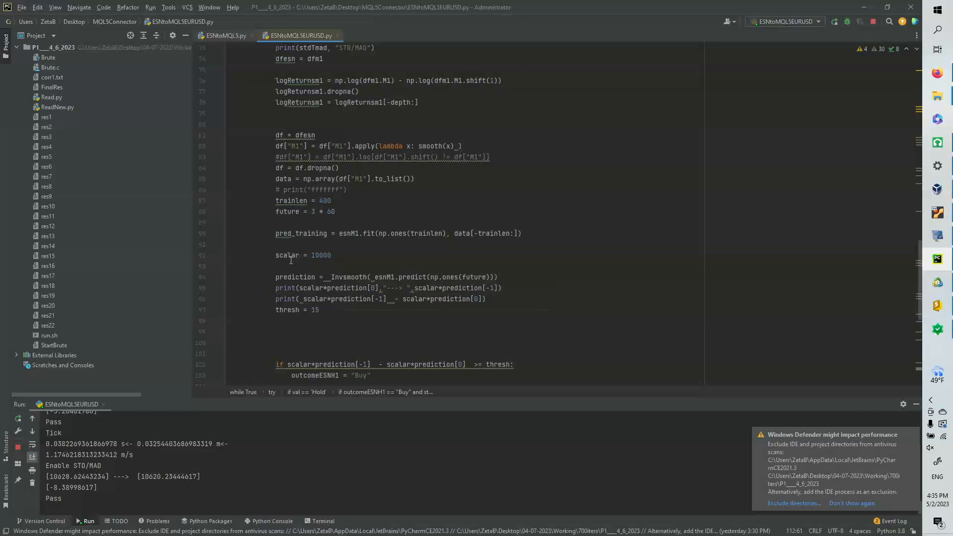
pyautogui.moveTo(335, 272)
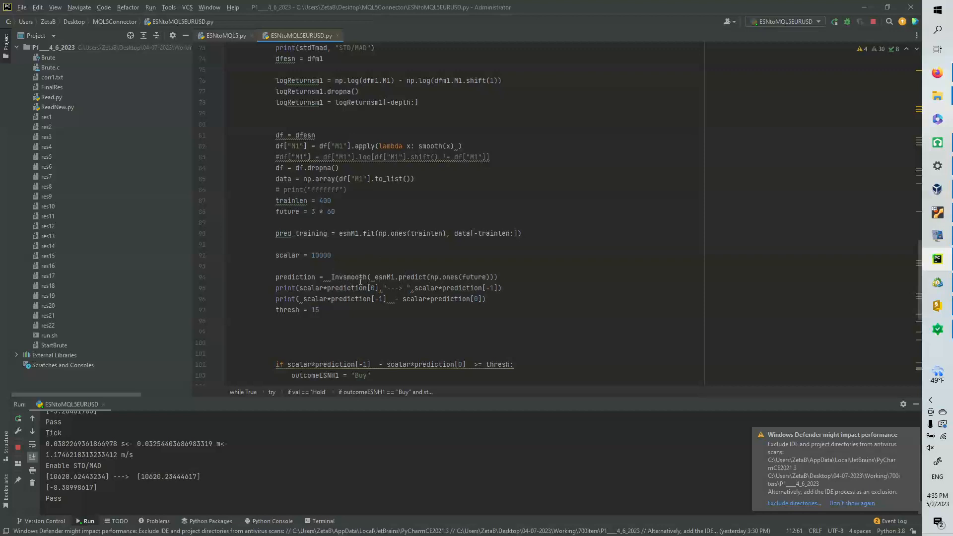
# - Scroll through the thresh check and Buy/Pass output to IO.txt, reaching FinalMartingale.mq5 in MetaEditor
pyautogui.scroll(-3)
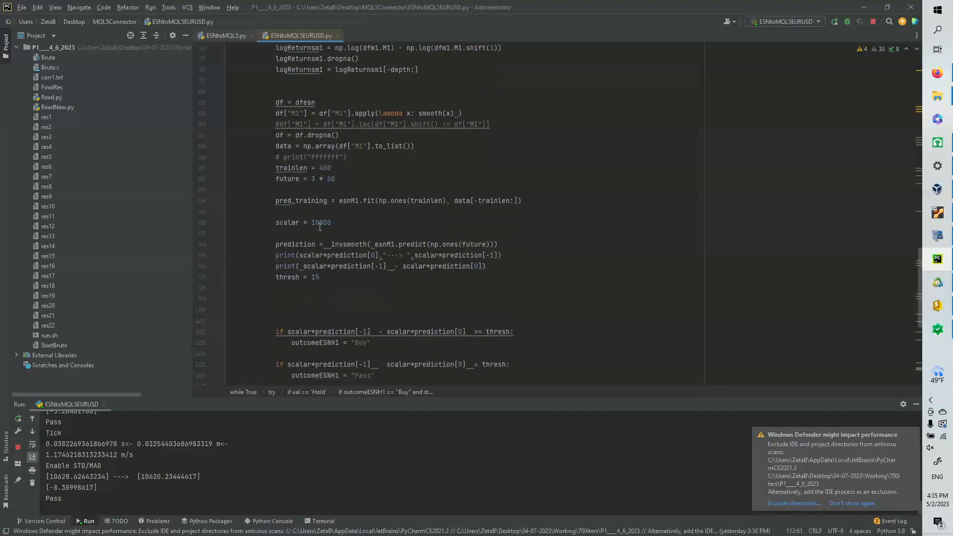
pyautogui.moveTo(337, 266)
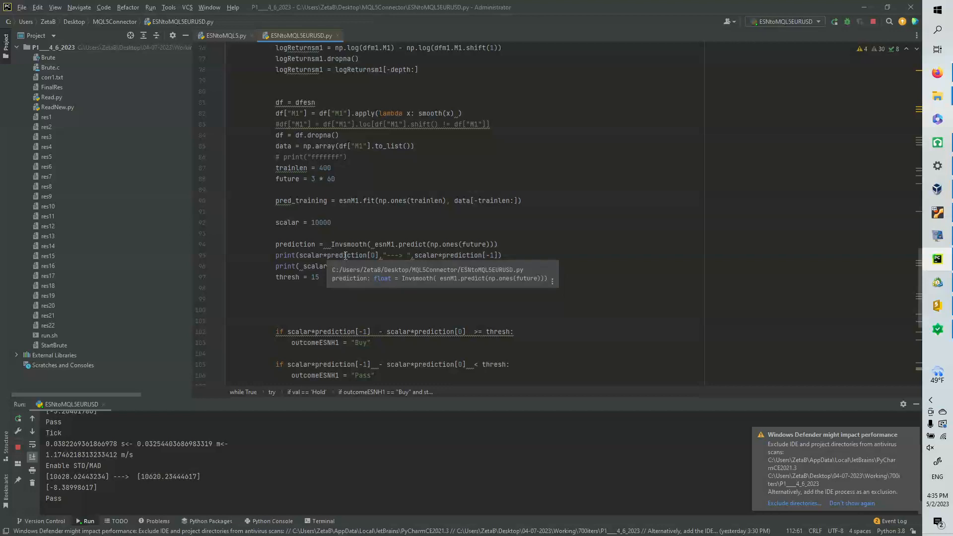
pyautogui.moveTo(407, 266)
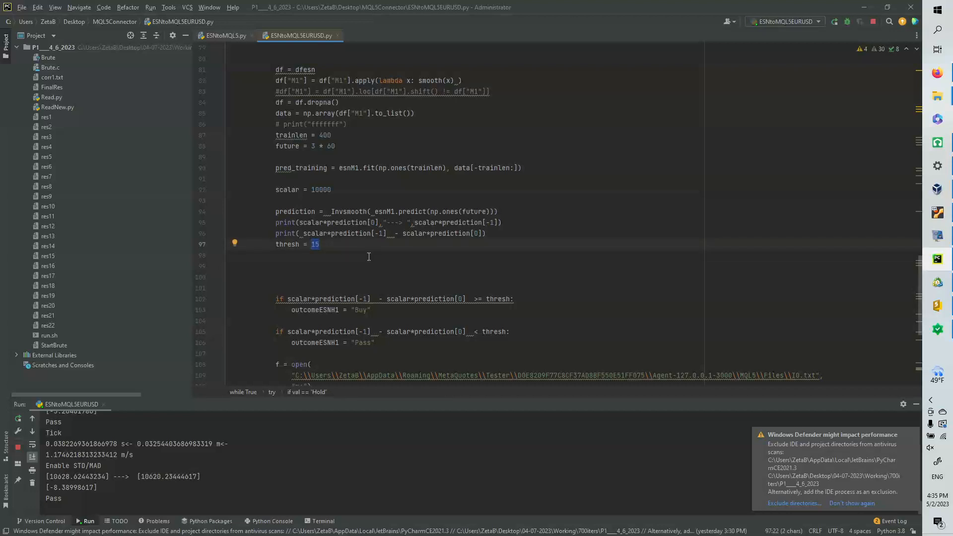
pyautogui.moveTo(378, 203)
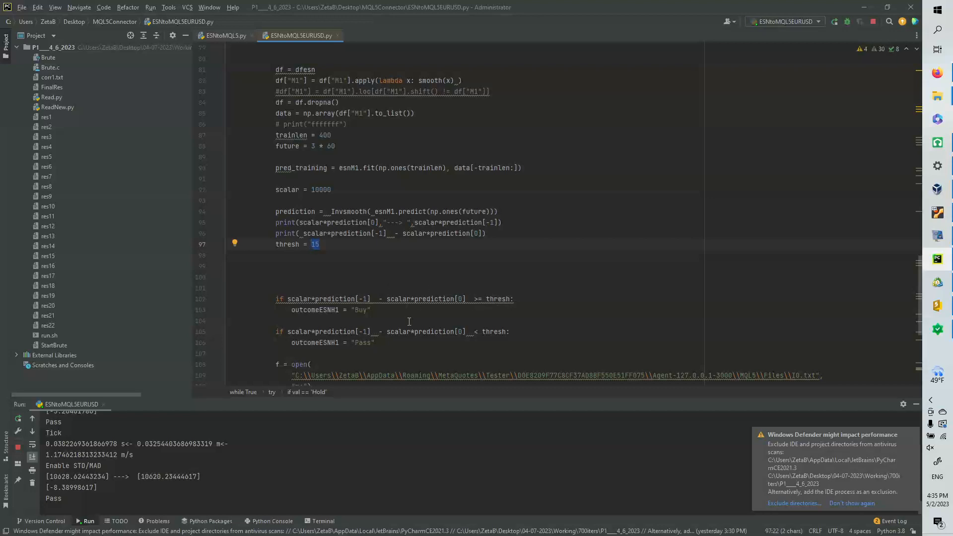
pyautogui.scroll(-3)
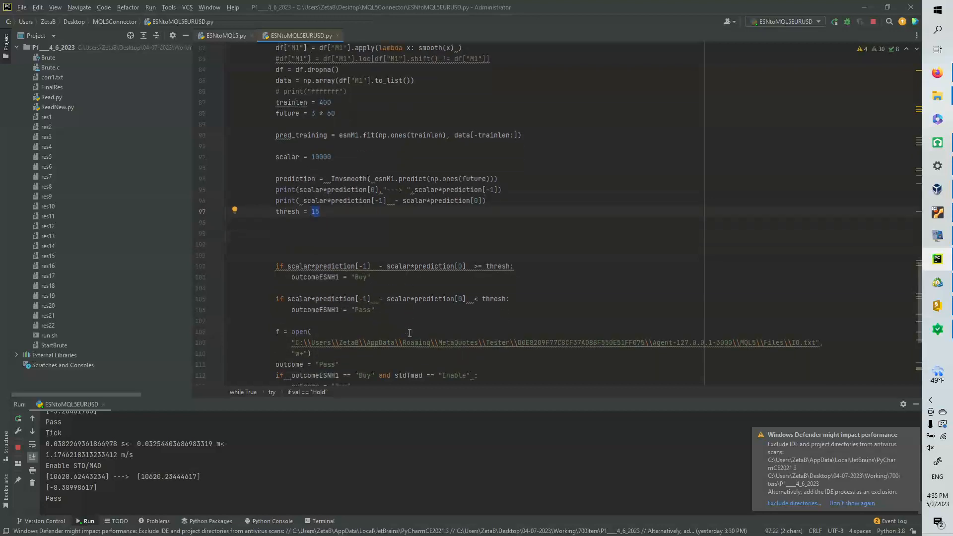
pyautogui.moveTo(478, 293)
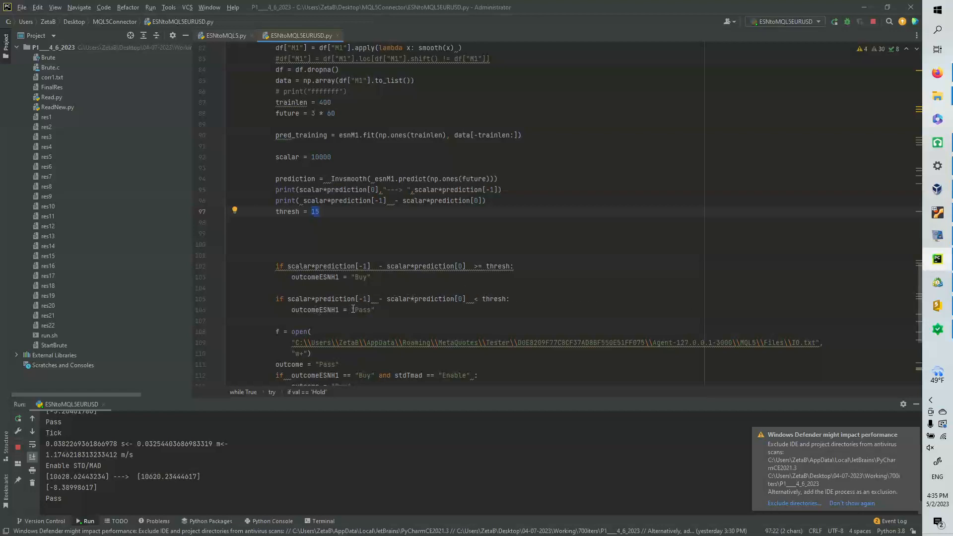
pyautogui.scroll(-3)
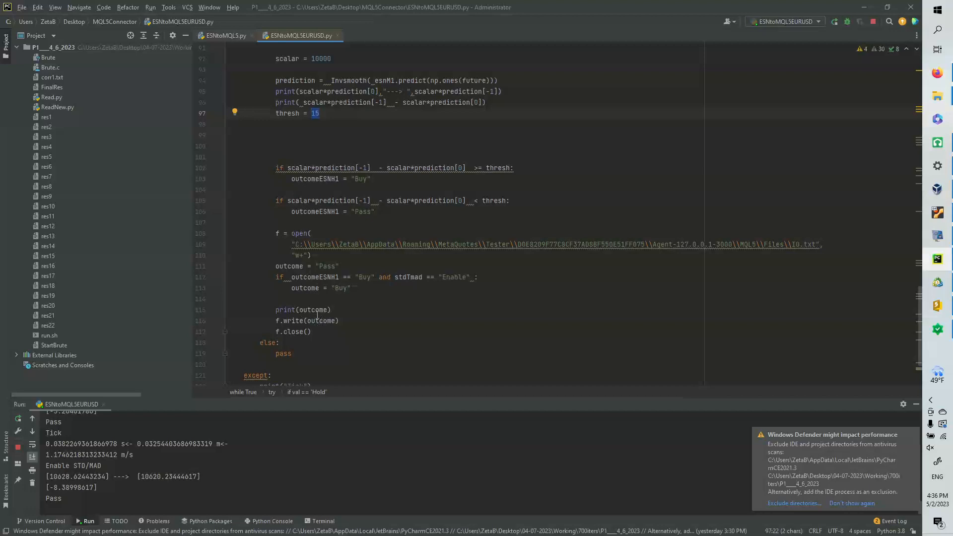
pyautogui.scroll(-3)
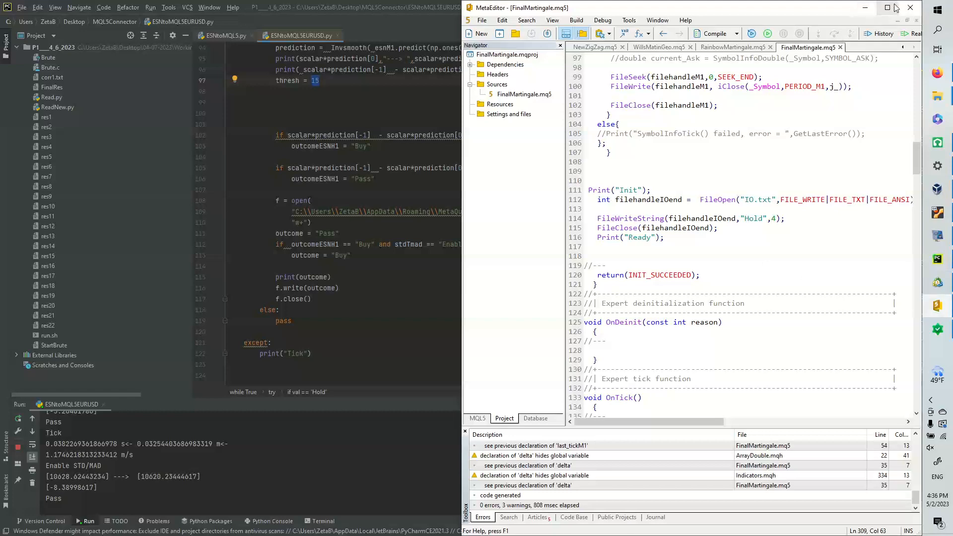
# - Maximize MetaEditor and scroll FinalMartingale.mq5 through includes and inputs to OnInit
pyautogui.click(881, 7)
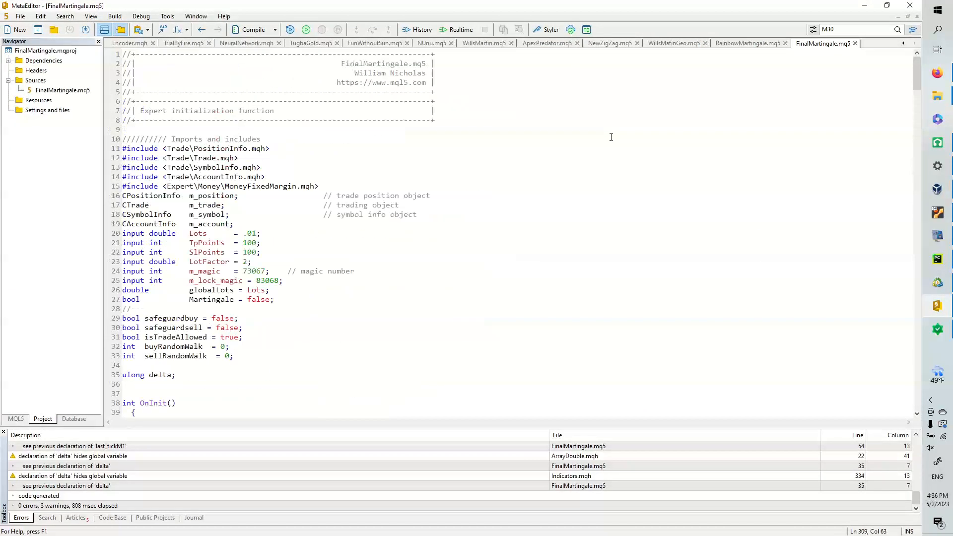
pyautogui.scroll(-3)
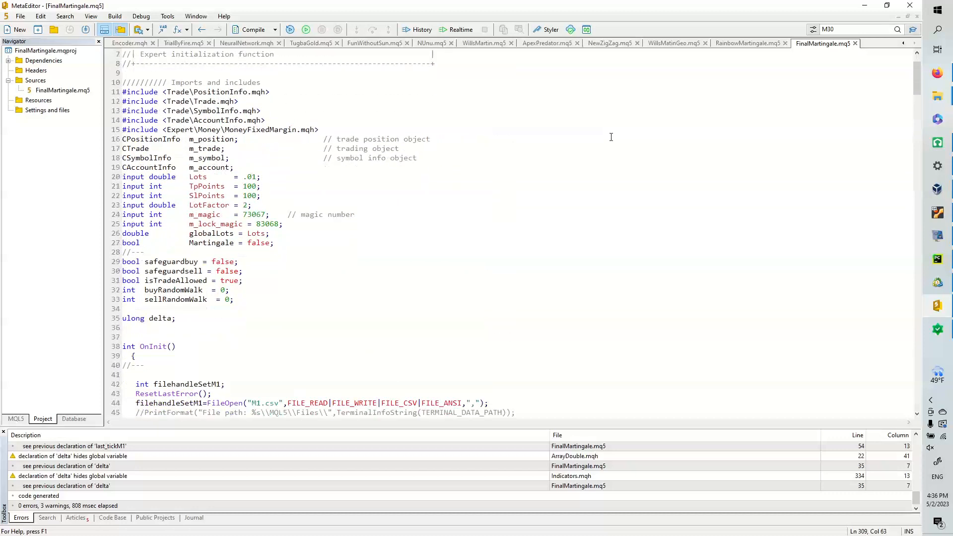
pyautogui.scroll(-3)
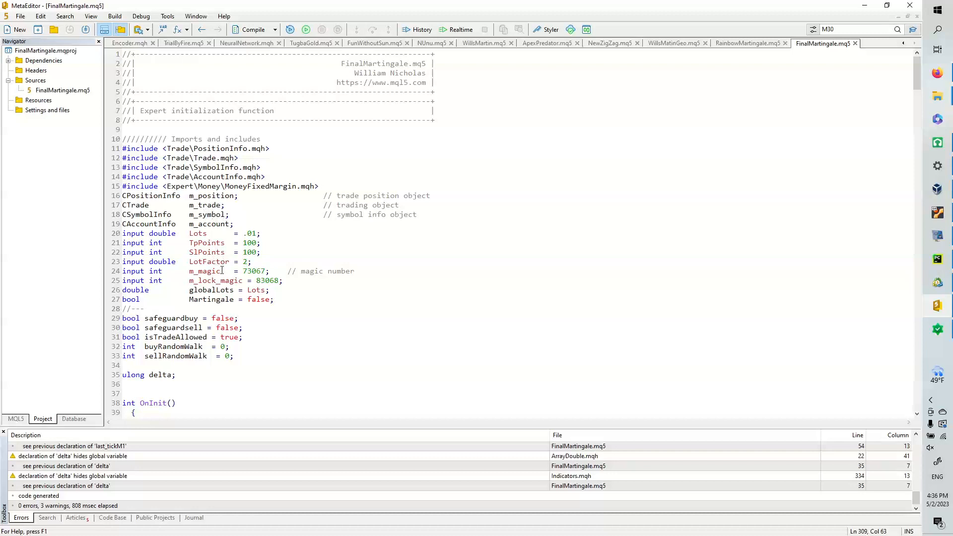
pyautogui.scroll(-3)
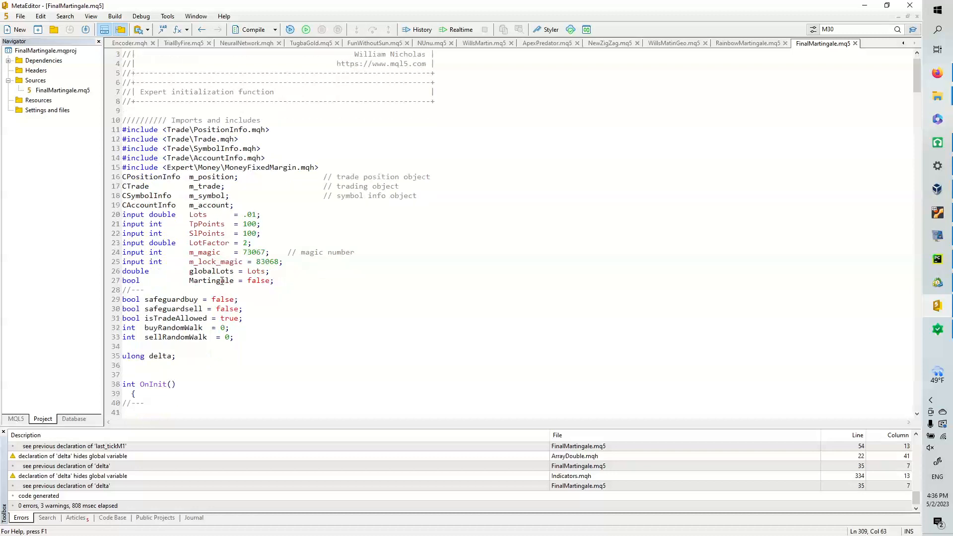
pyautogui.scroll(-3)
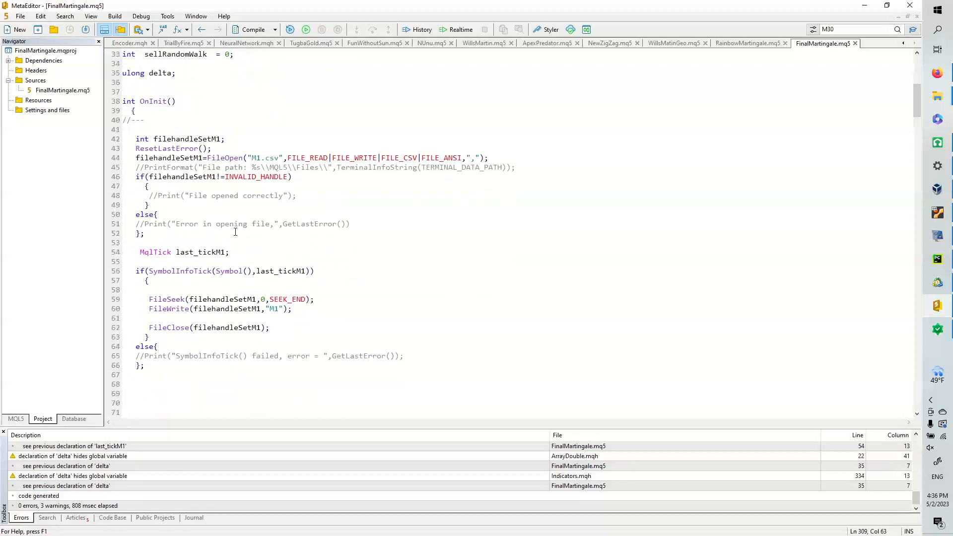
pyautogui.scroll(-3)
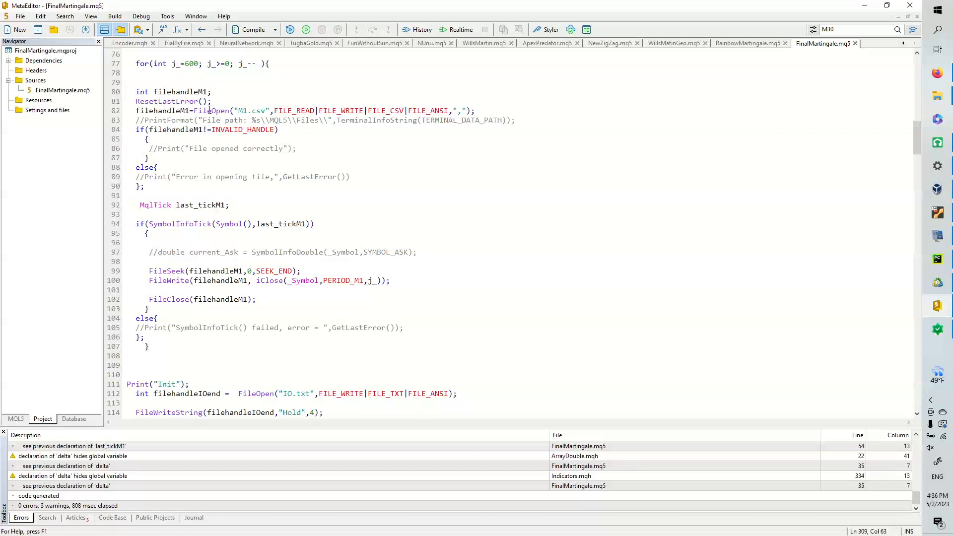
pyautogui.scroll(-3)
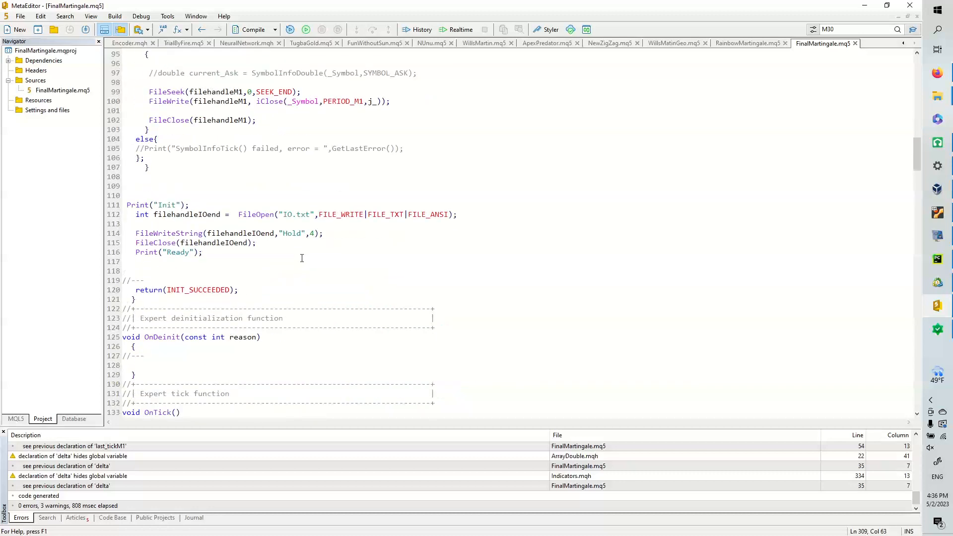
pyautogui.scroll(-3)
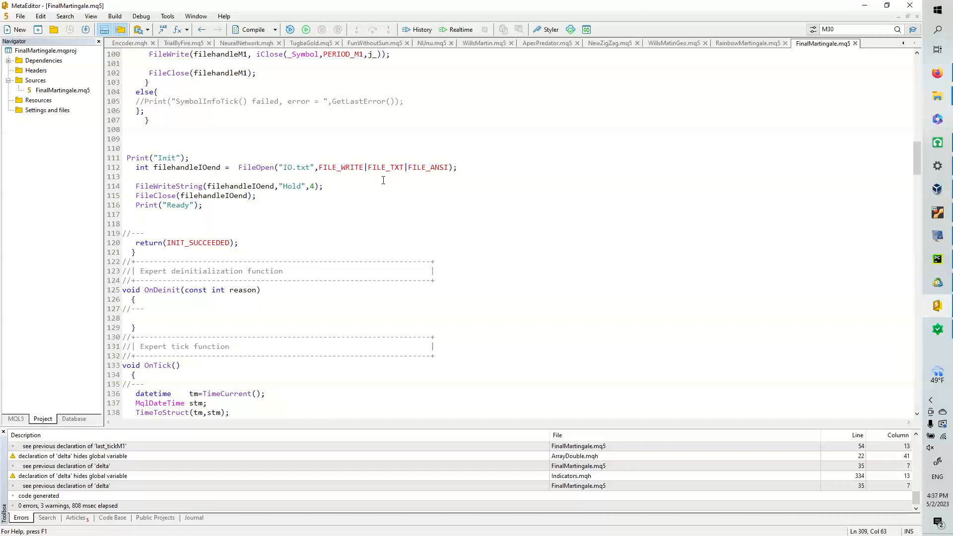
pyautogui.moveTo(198, 176)
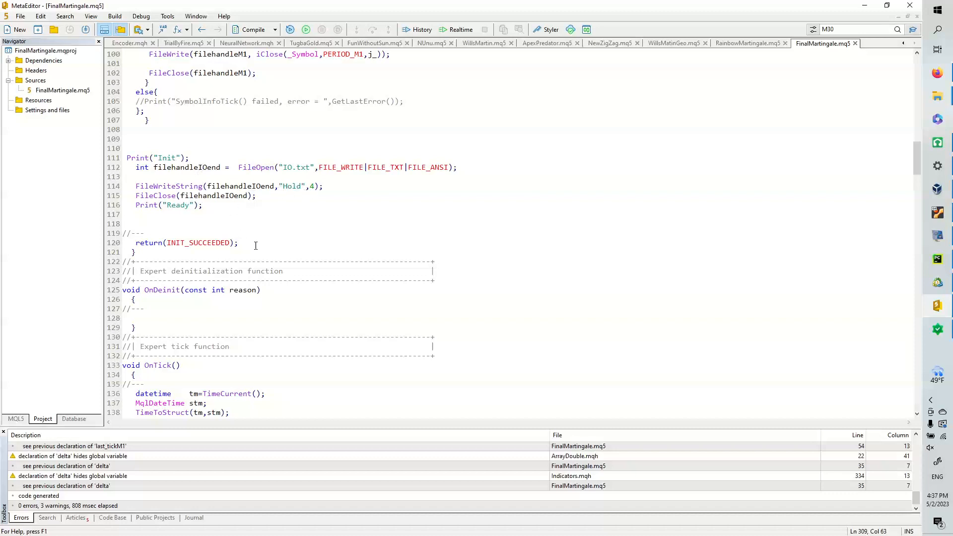
pyautogui.scroll(-3)
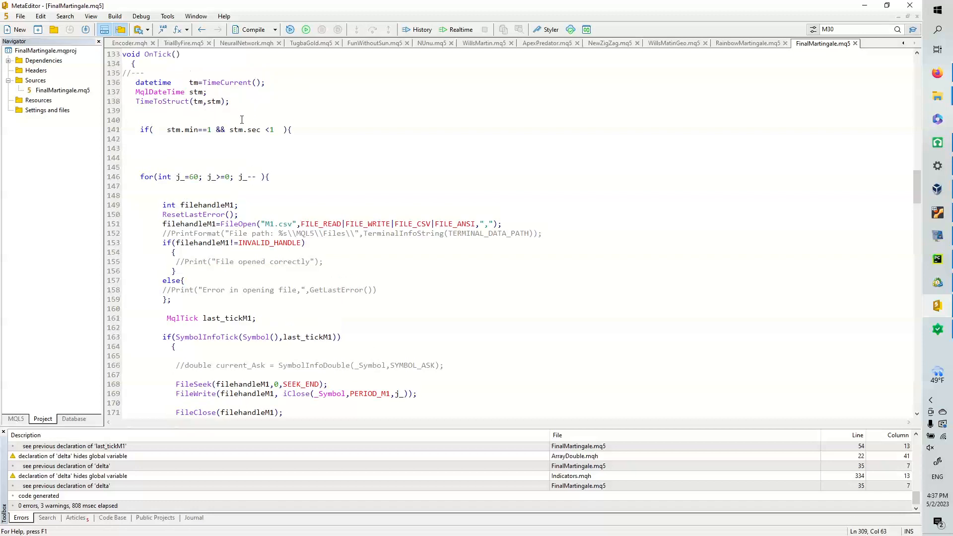
pyautogui.scroll(-3)
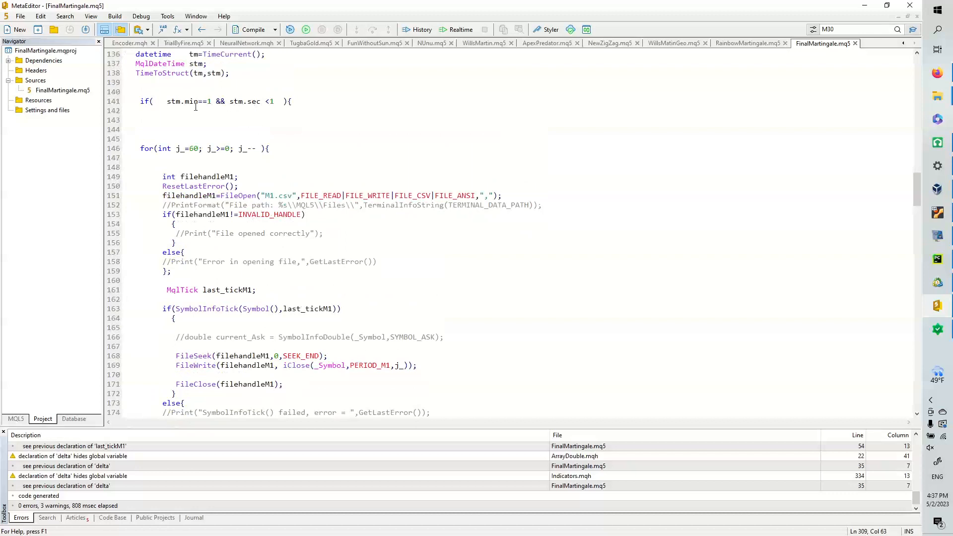
pyautogui.moveTo(253, 104)
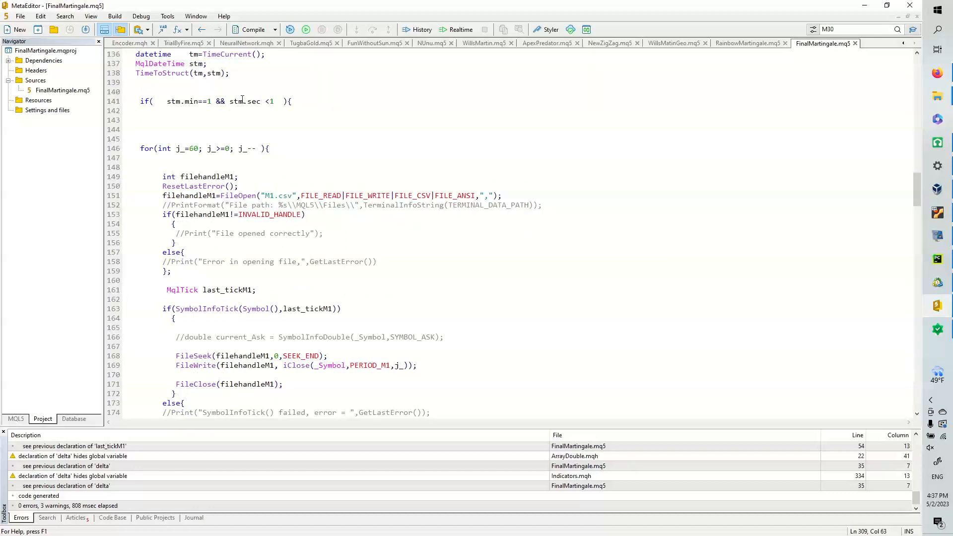
pyautogui.scroll(-3)
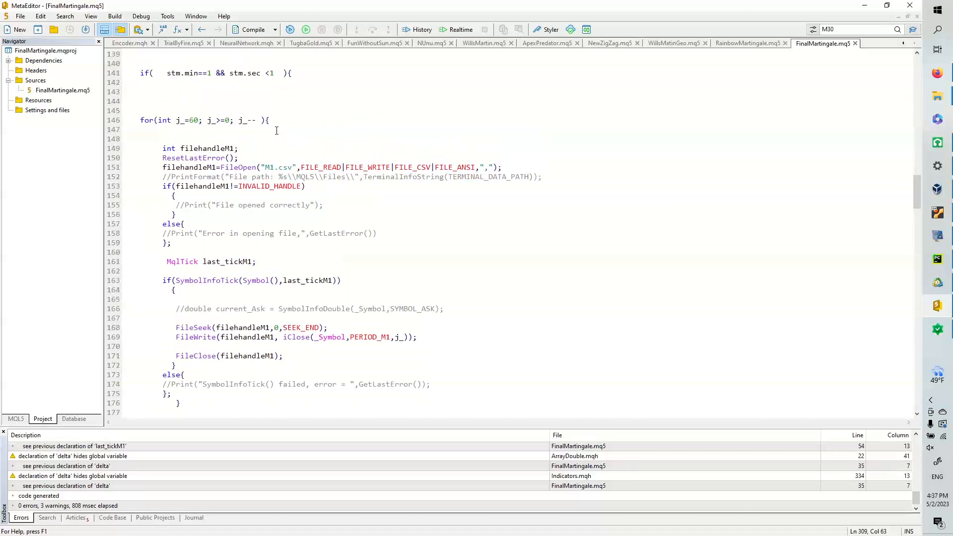
pyautogui.moveTo(310, 214)
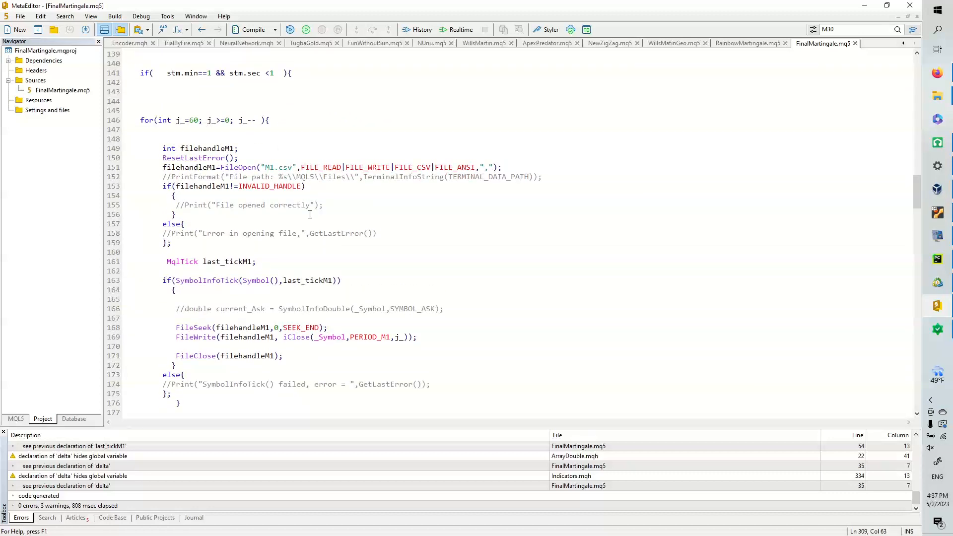
pyautogui.scroll(-3)
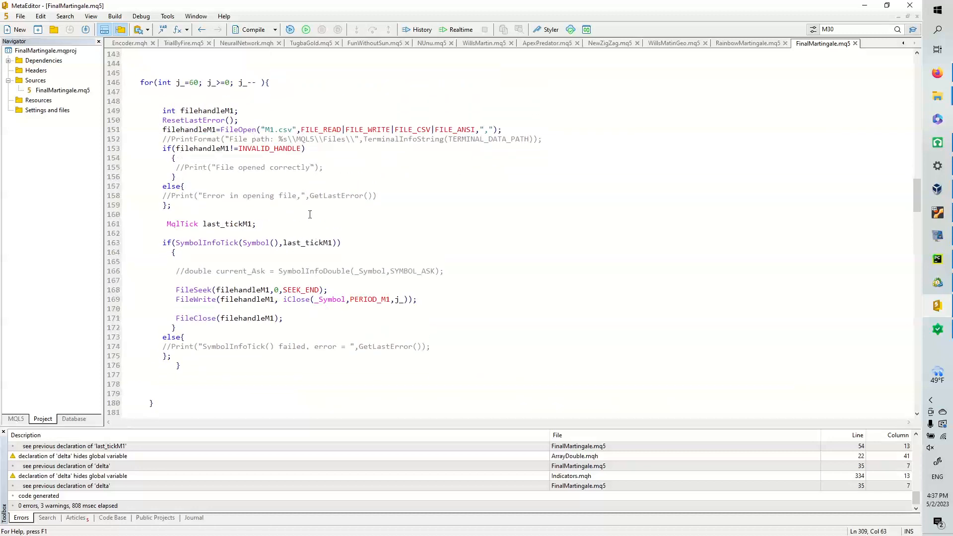
pyautogui.moveTo(266, 202)
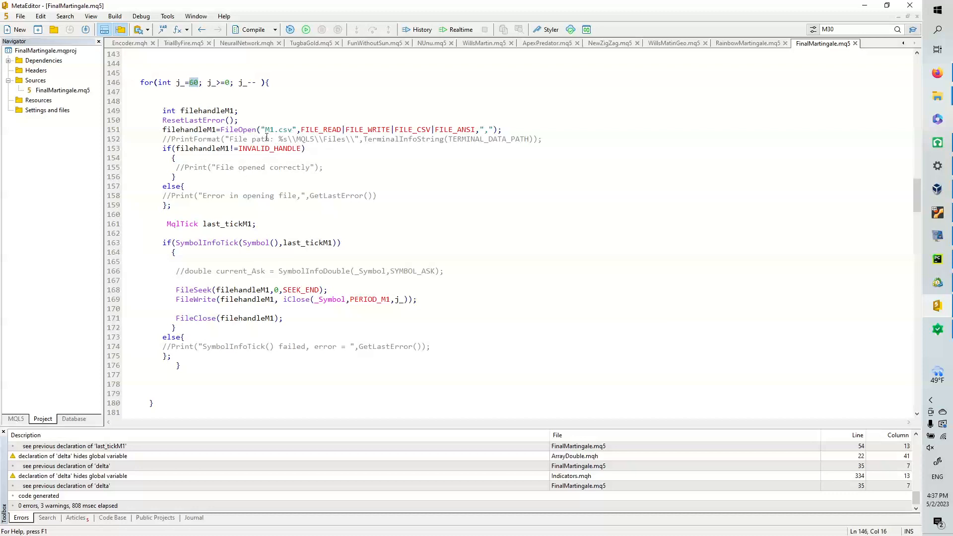
pyautogui.moveTo(236, 214)
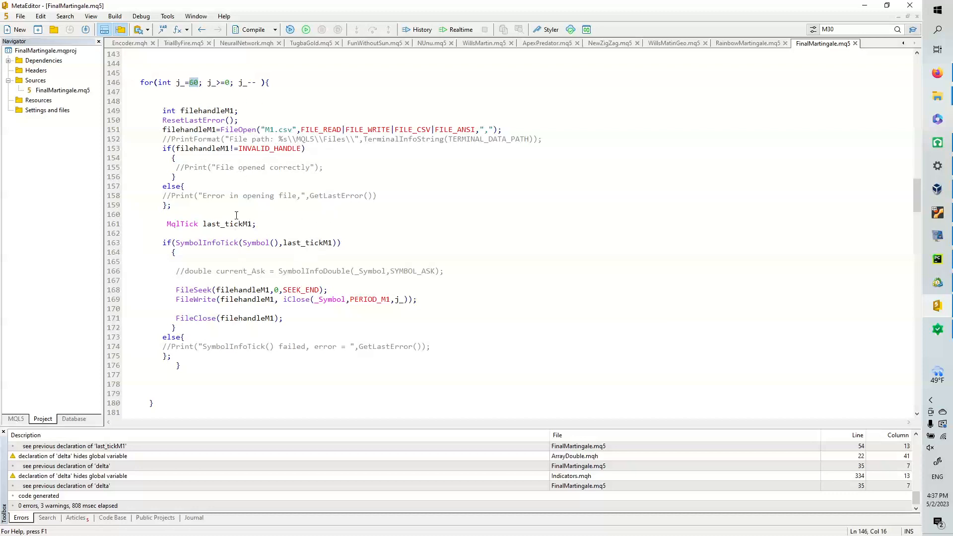
pyautogui.scroll(-3)
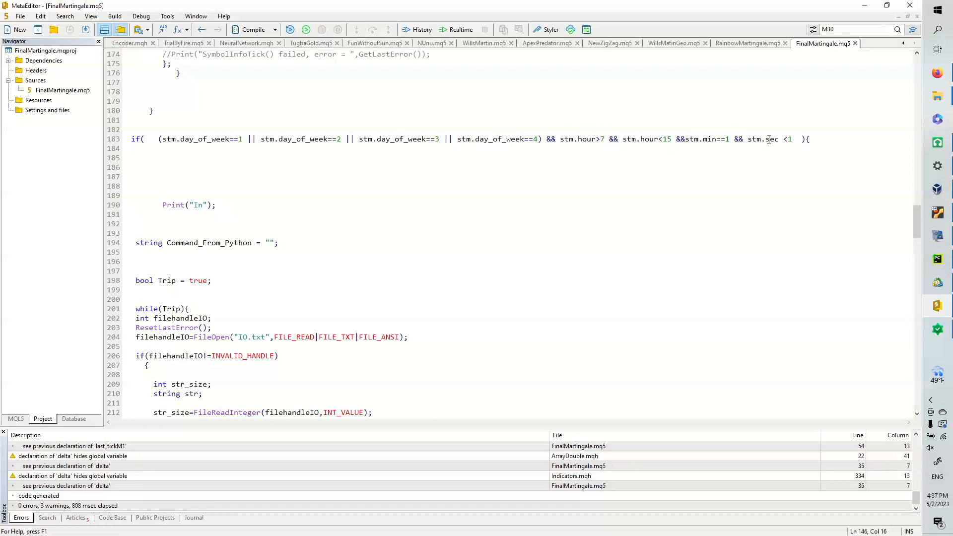
pyautogui.click(780, 139)
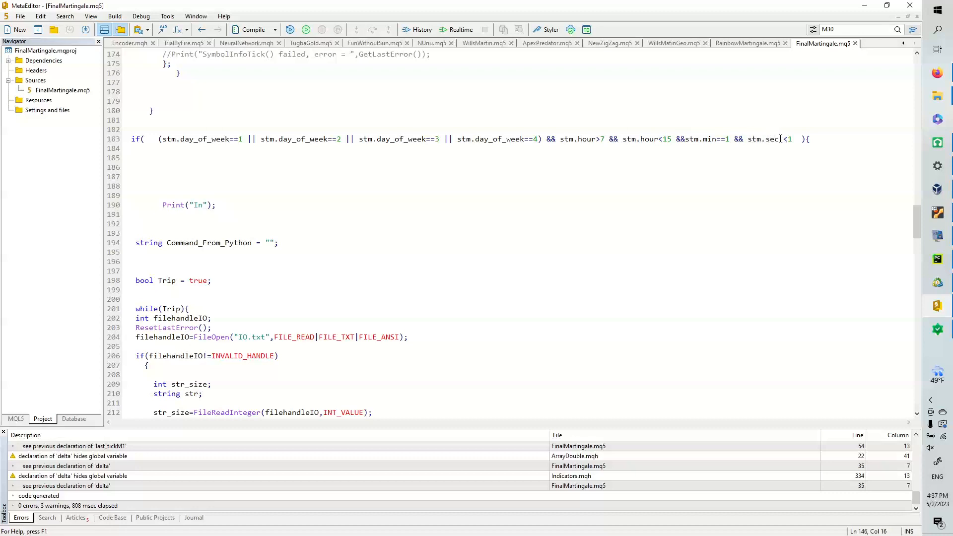
pyautogui.scroll(-3)
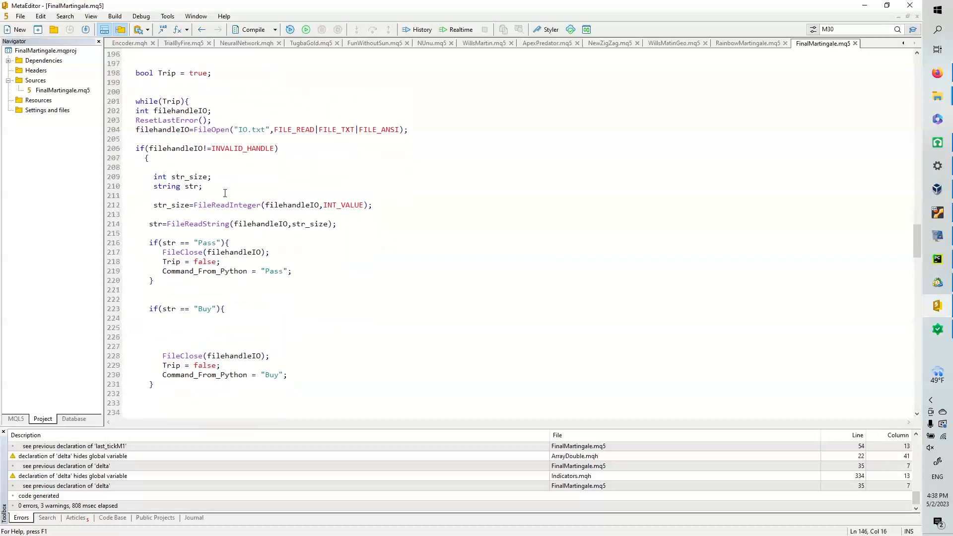
pyautogui.scroll(-3)
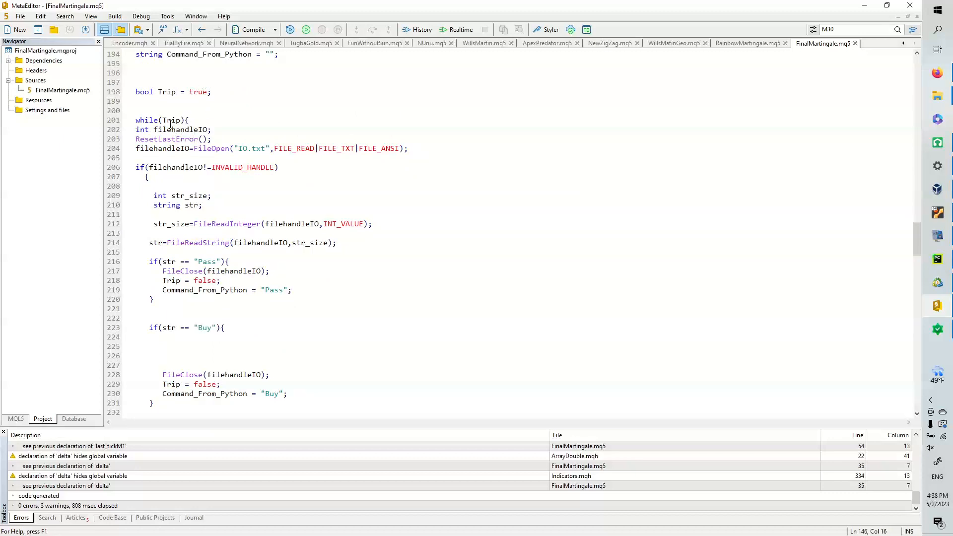
pyautogui.scroll(-3)
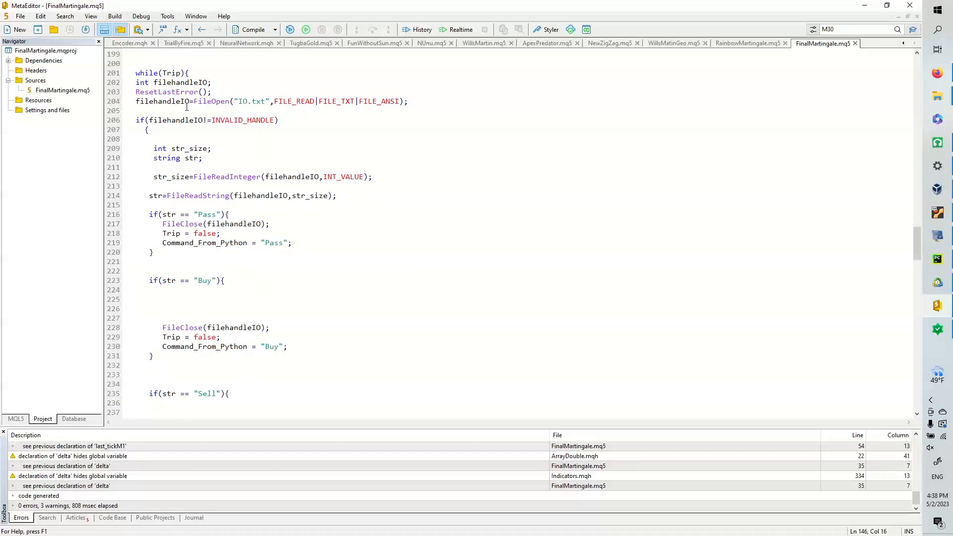
pyautogui.moveTo(181, 153)
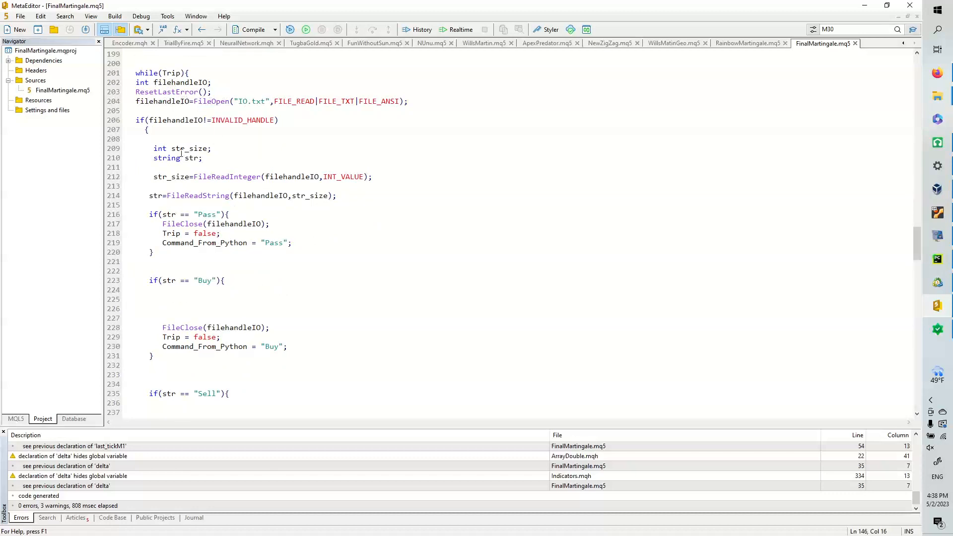
pyautogui.scroll(-3)
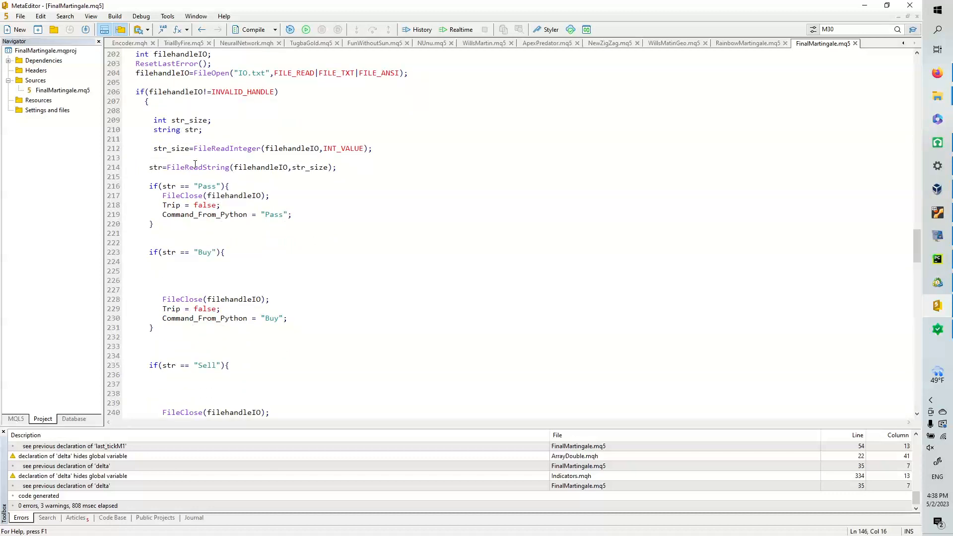
pyautogui.scroll(-3)
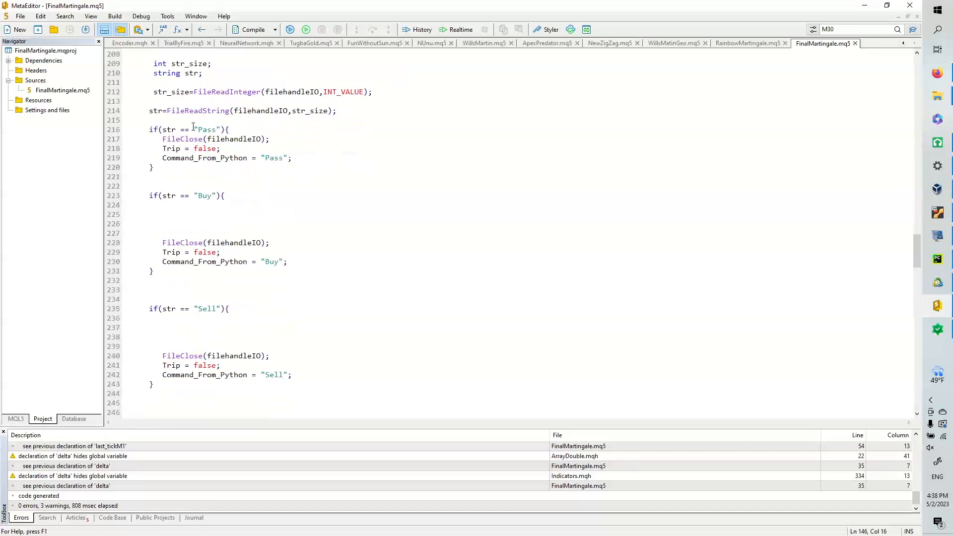
pyautogui.moveTo(234, 207)
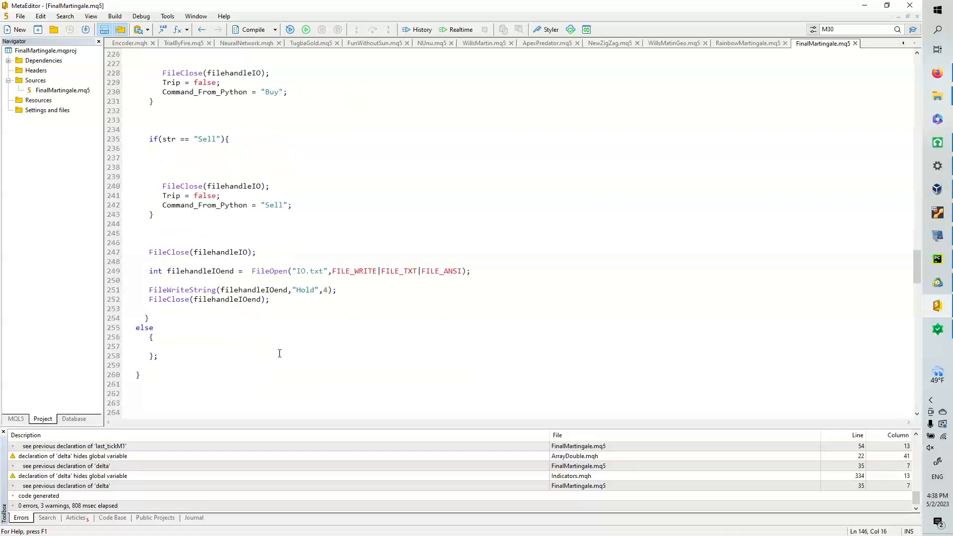
pyautogui.scroll(-3)
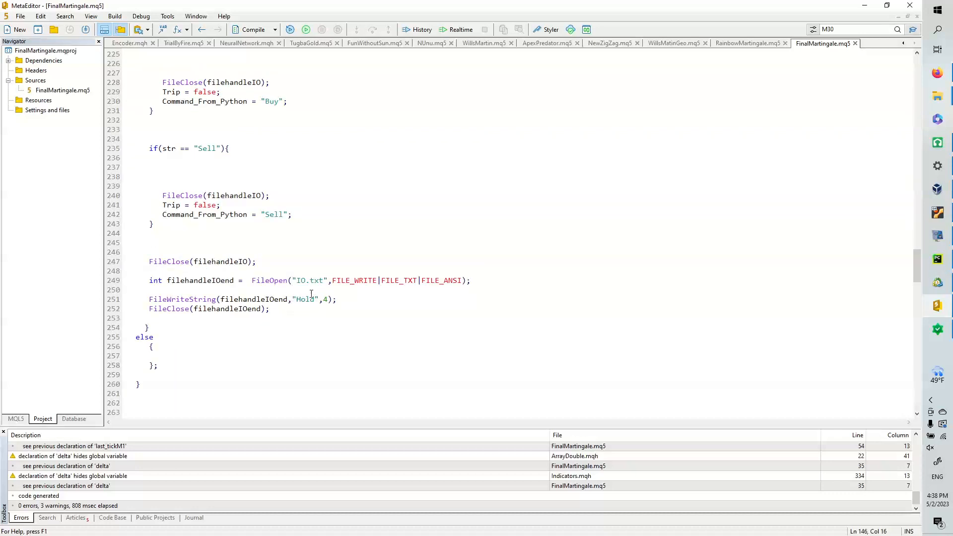
pyautogui.scroll(-3)
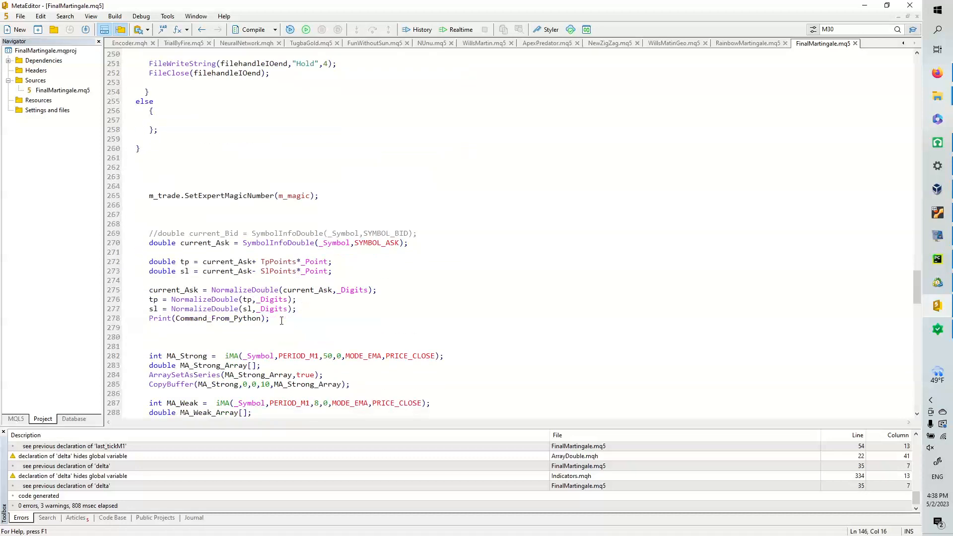
pyautogui.scroll(-3)
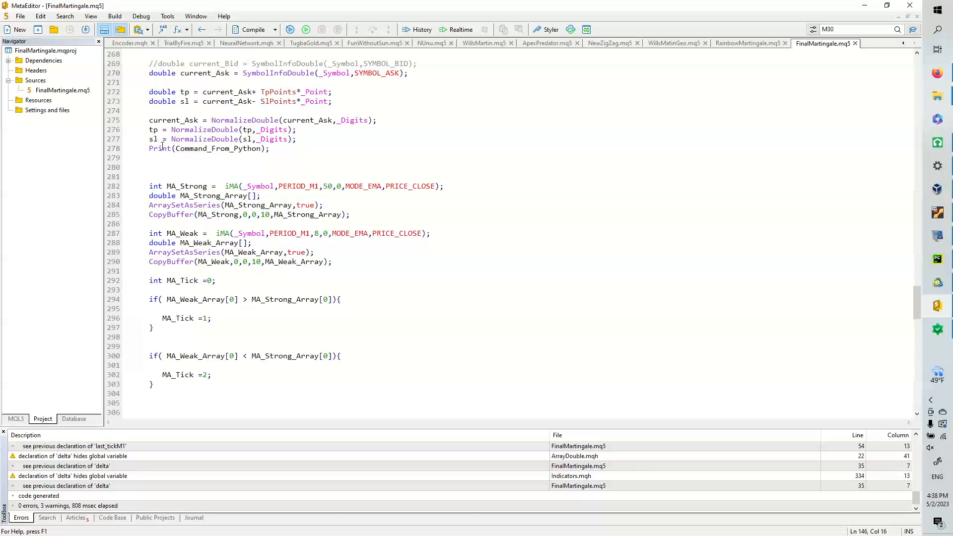
pyautogui.scroll(-3)
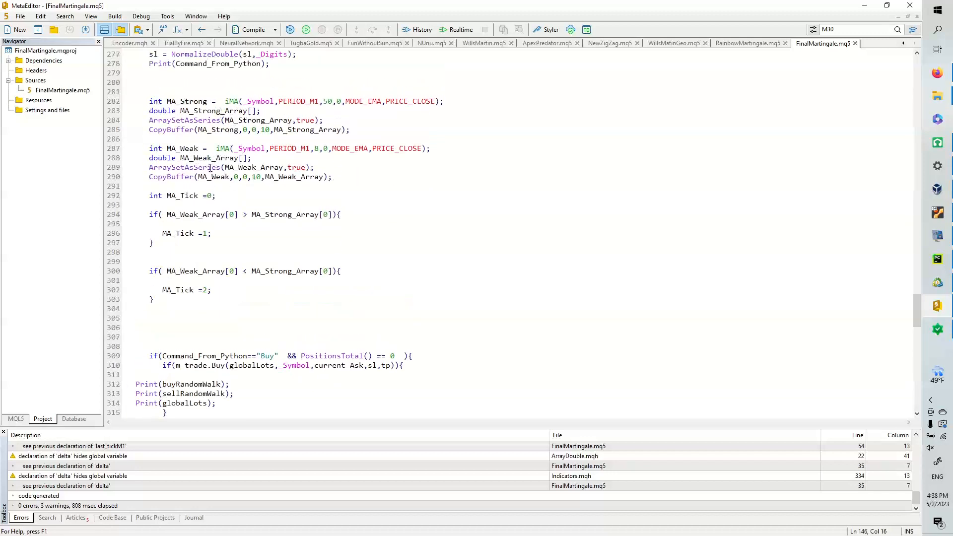
pyautogui.moveTo(274, 271)
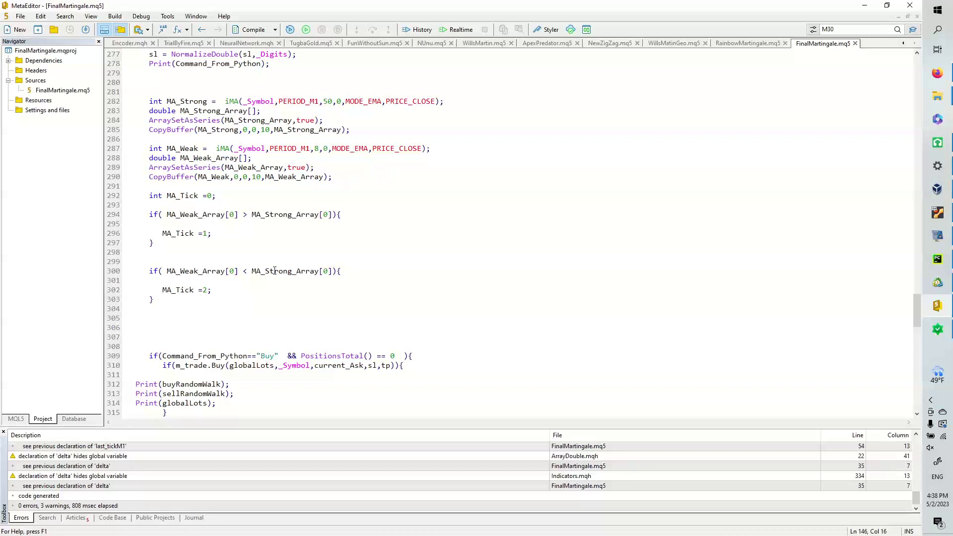
pyautogui.scroll(-3)
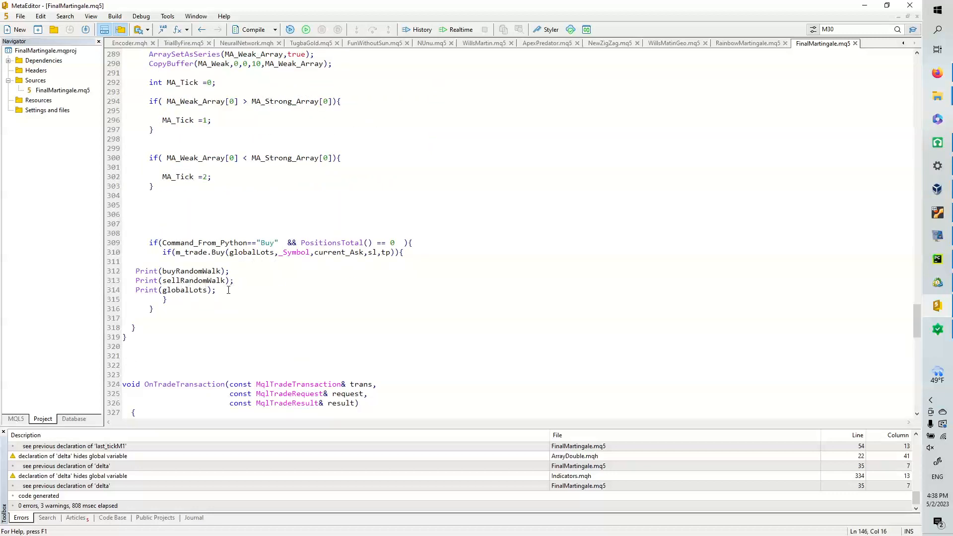
pyautogui.moveTo(135, 270); pyautogui.dragTo(216, 290)
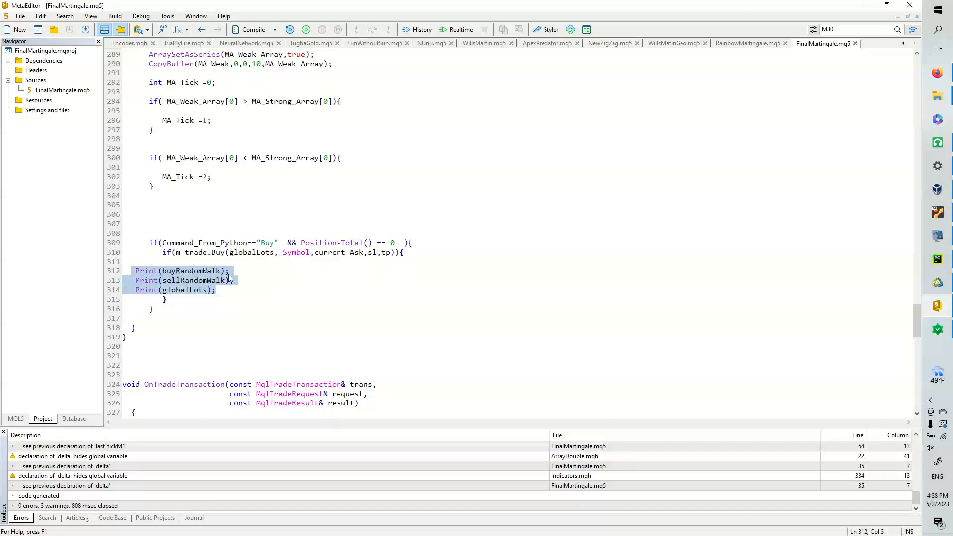
pyautogui.click(217, 290)
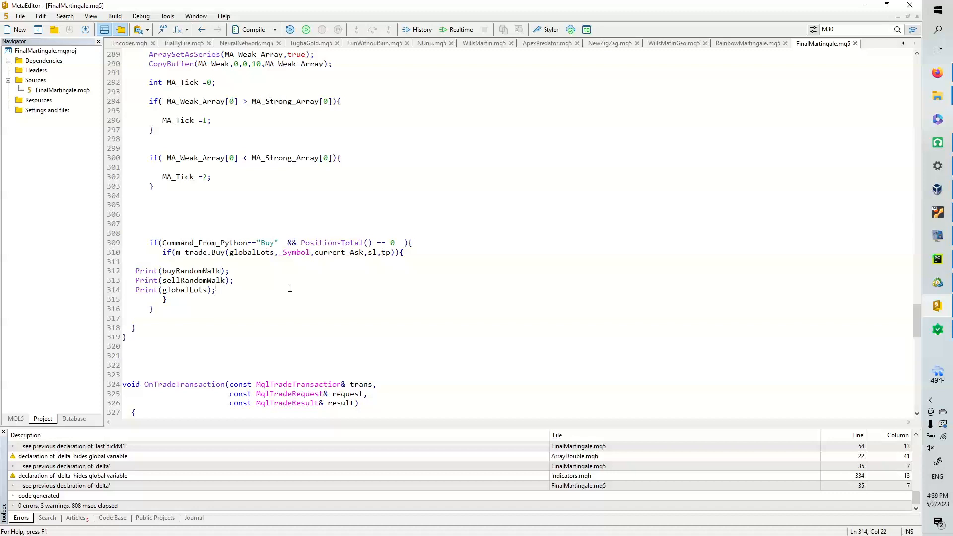
pyautogui.moveTo(312, 261)
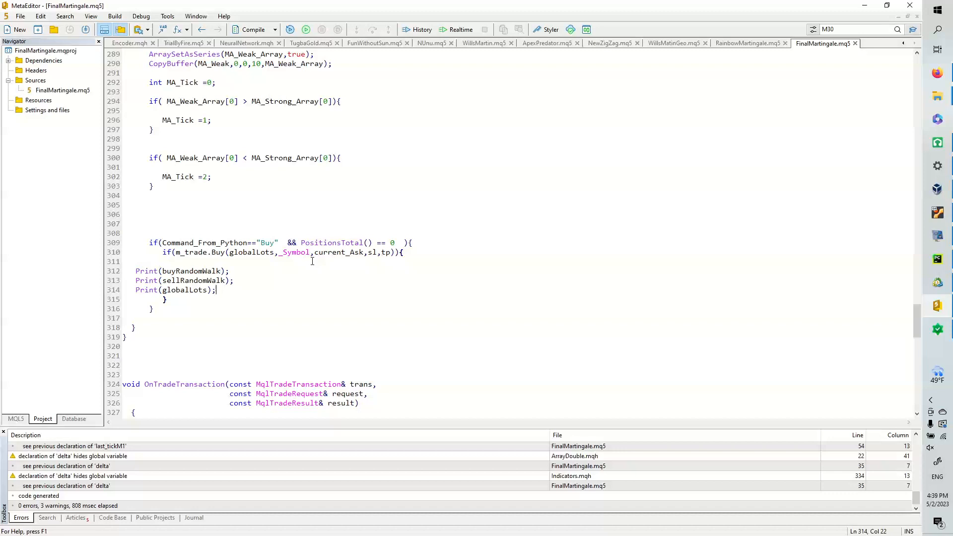
pyautogui.moveTo(272, 270)
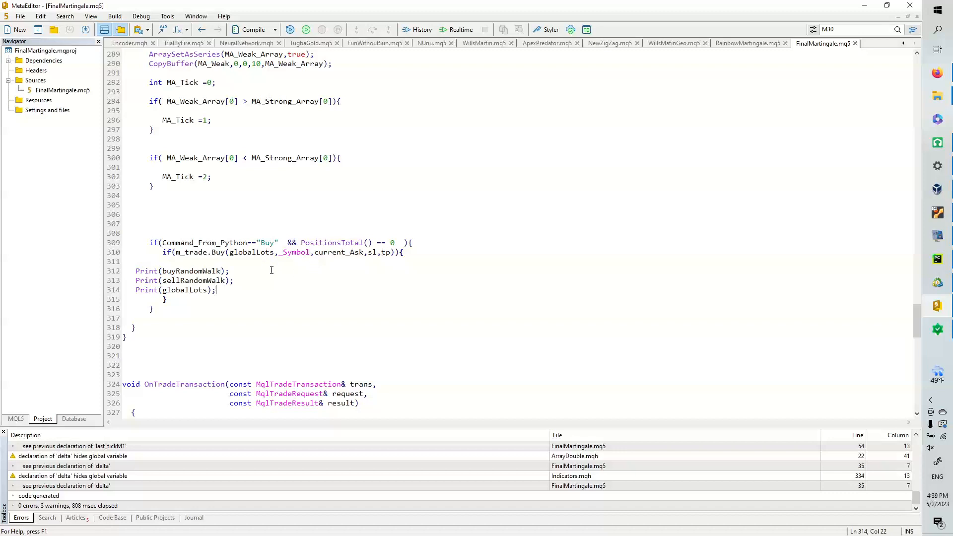
pyautogui.scroll(-3)
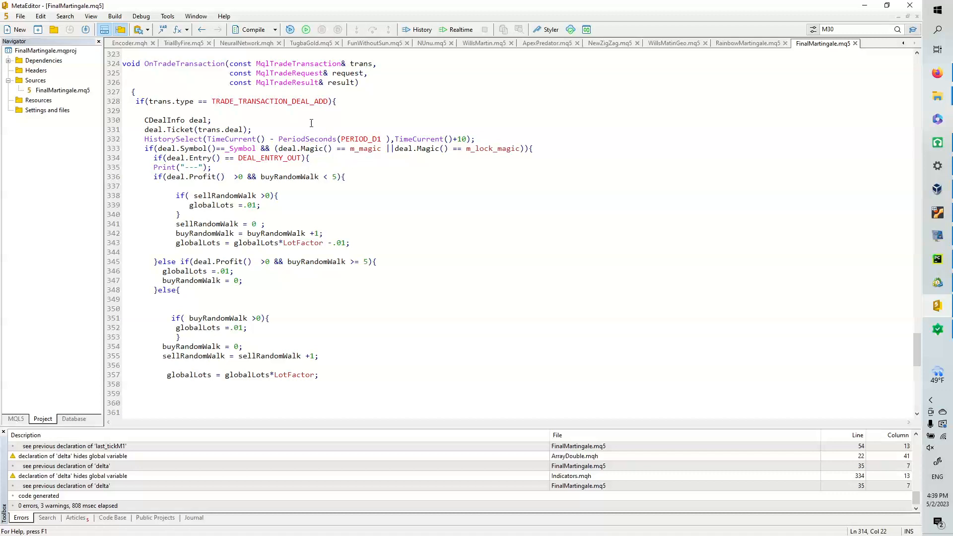
pyautogui.moveTo(340, 167)
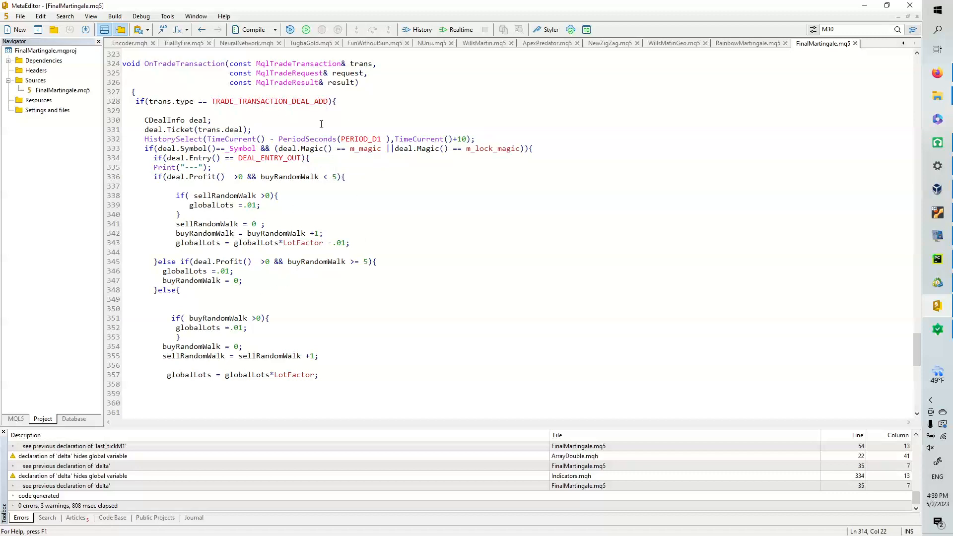
pyautogui.moveTo(256, 183)
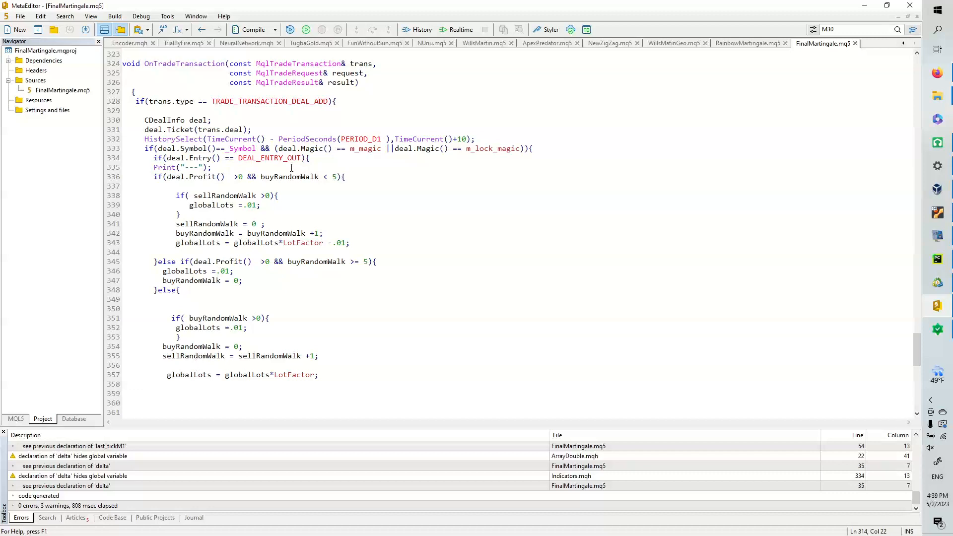
pyautogui.scroll(-3)
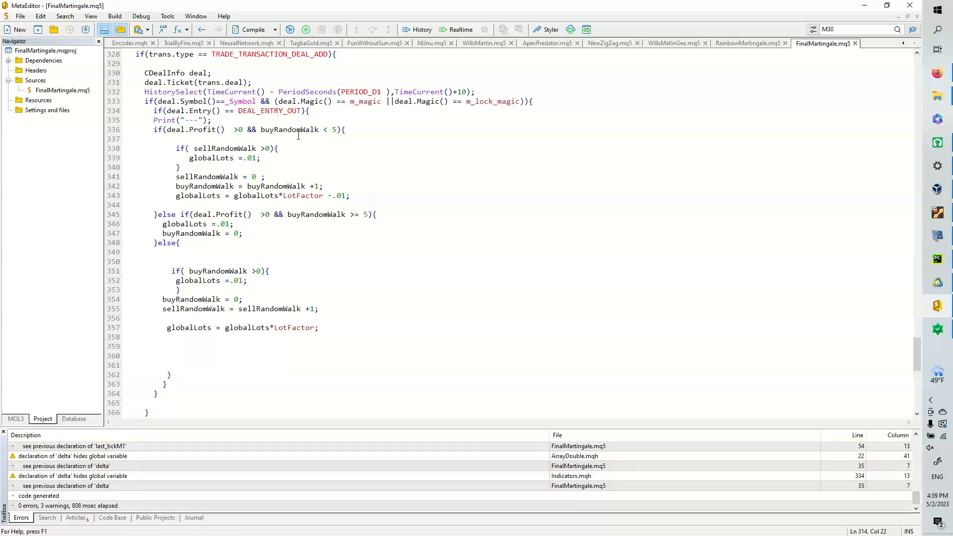
pyautogui.moveTo(205, 157)
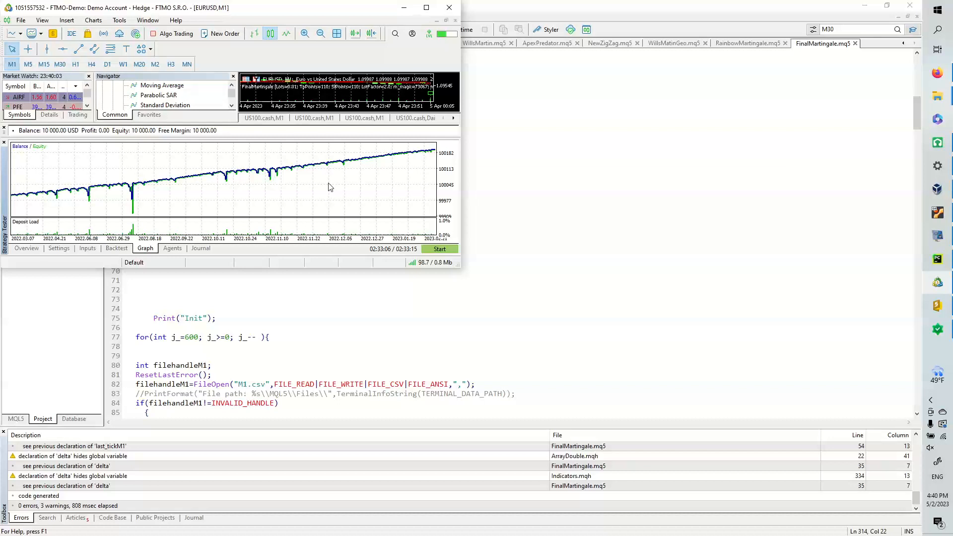
pyautogui.moveTo(362, 199)
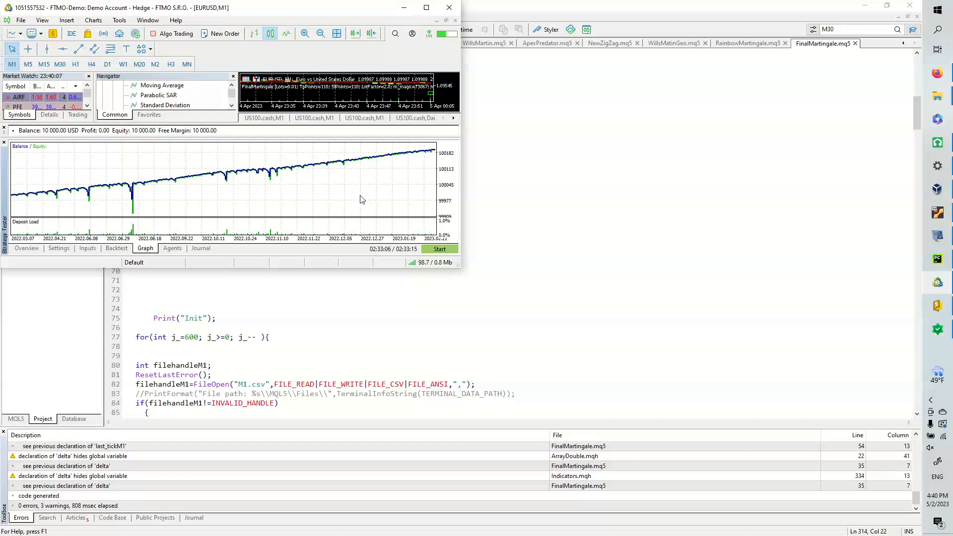
pyautogui.moveTo(395, 198)
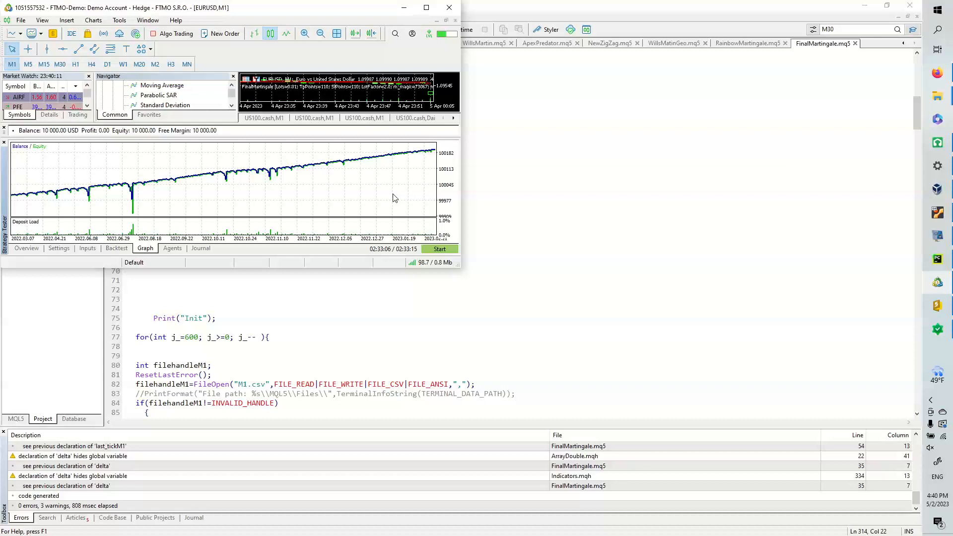
pyautogui.moveTo(403, 177)
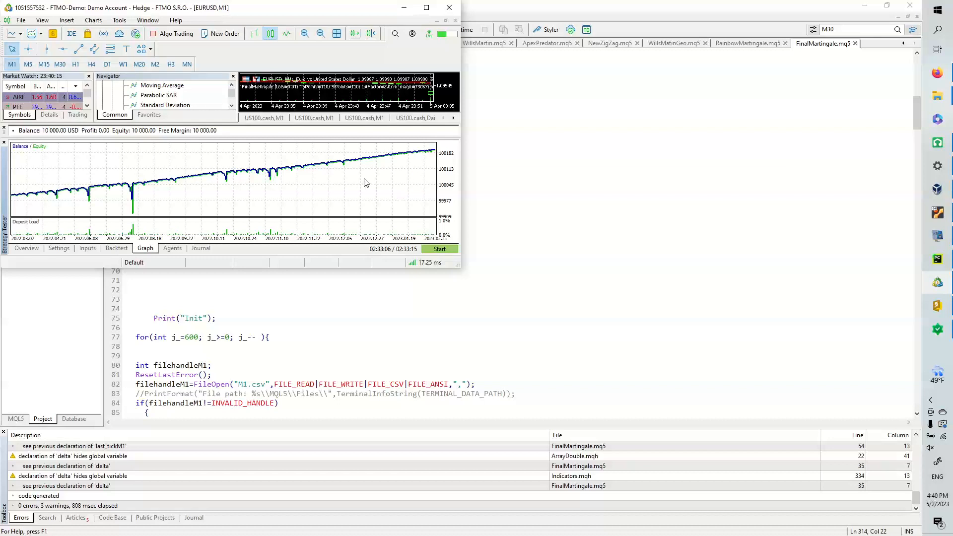
pyautogui.moveTo(446, 164)
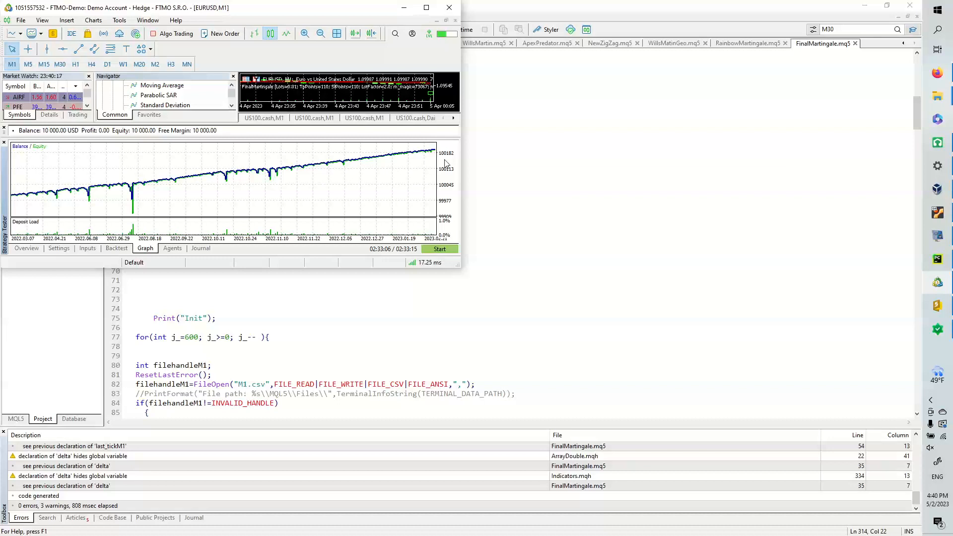
pyautogui.moveTo(400, 195)
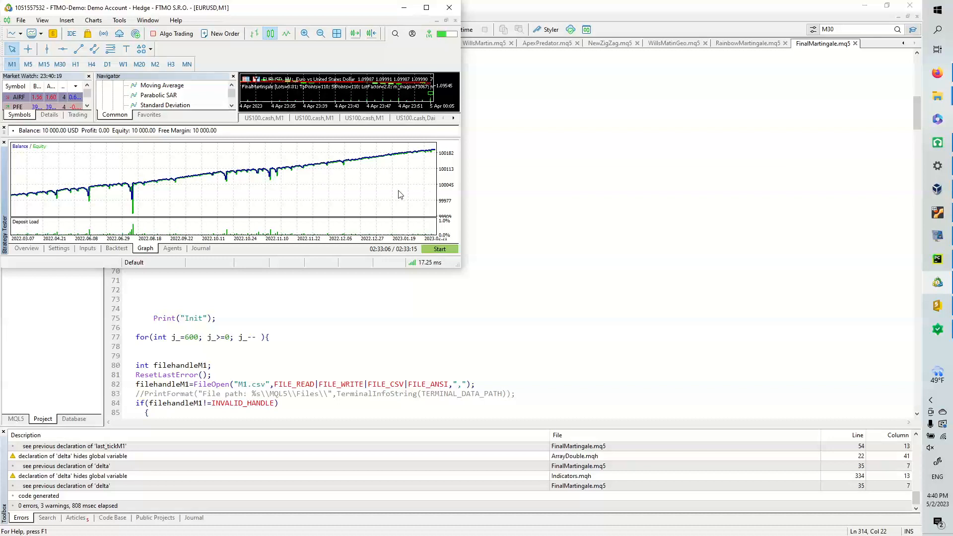
pyautogui.moveTo(398, 209)
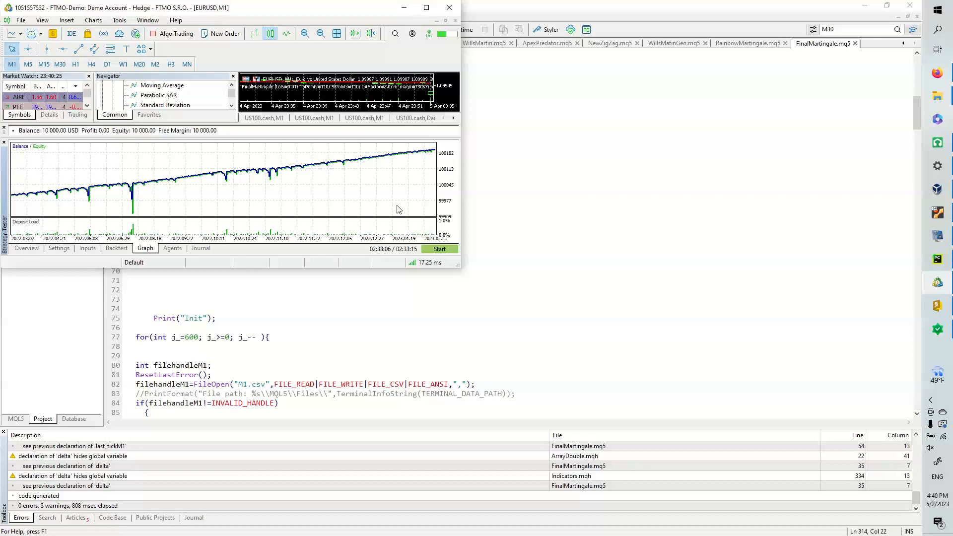
pyautogui.moveTo(424, 179)
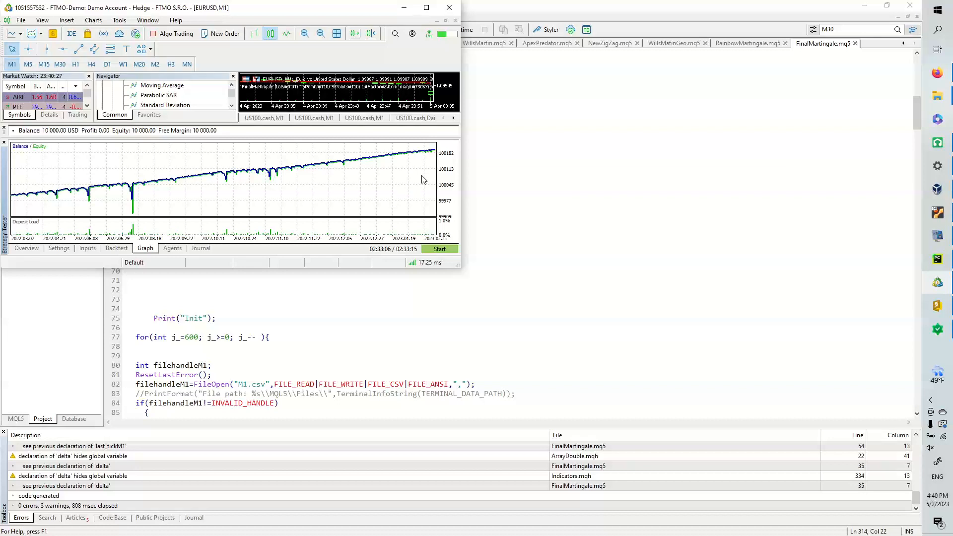
pyautogui.moveTo(456, 163)
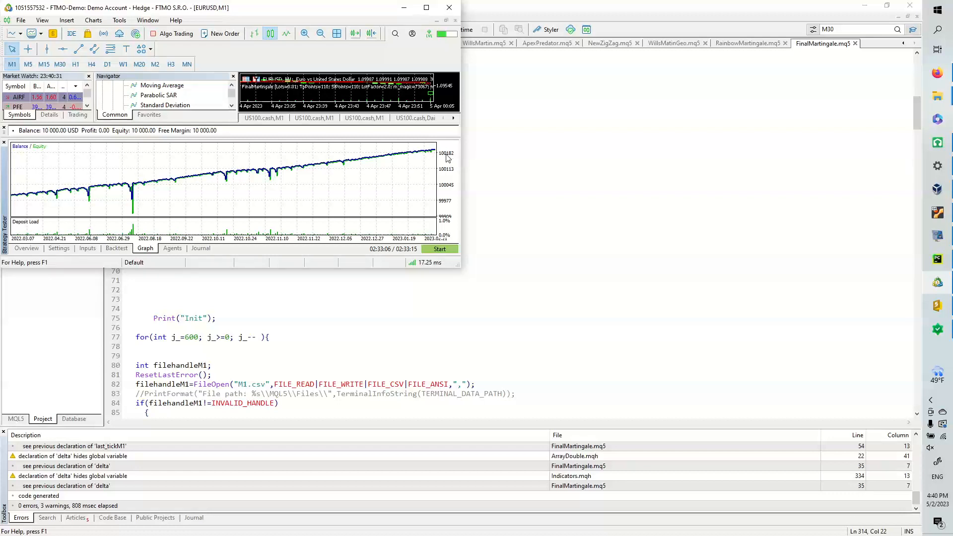
pyautogui.moveTo(448, 170)
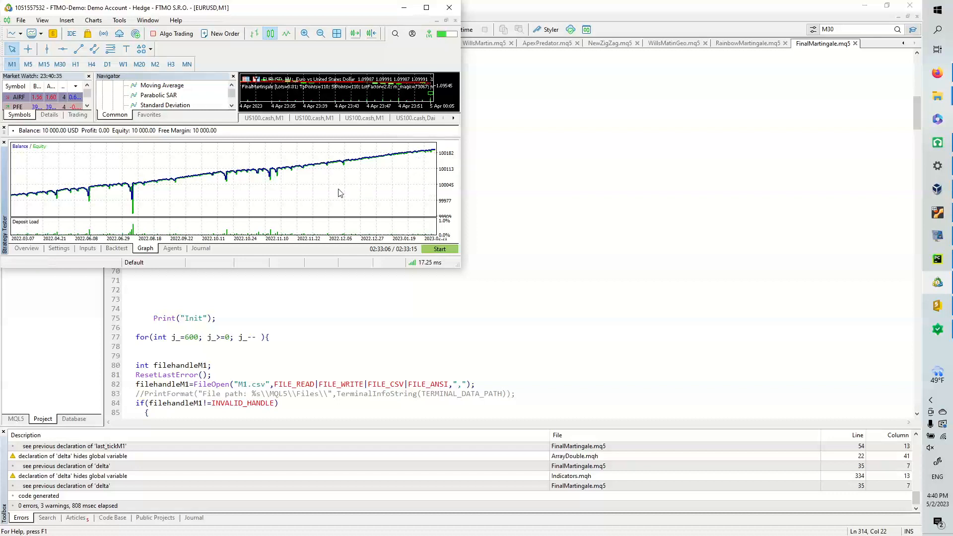
pyautogui.moveTo(358, 195)
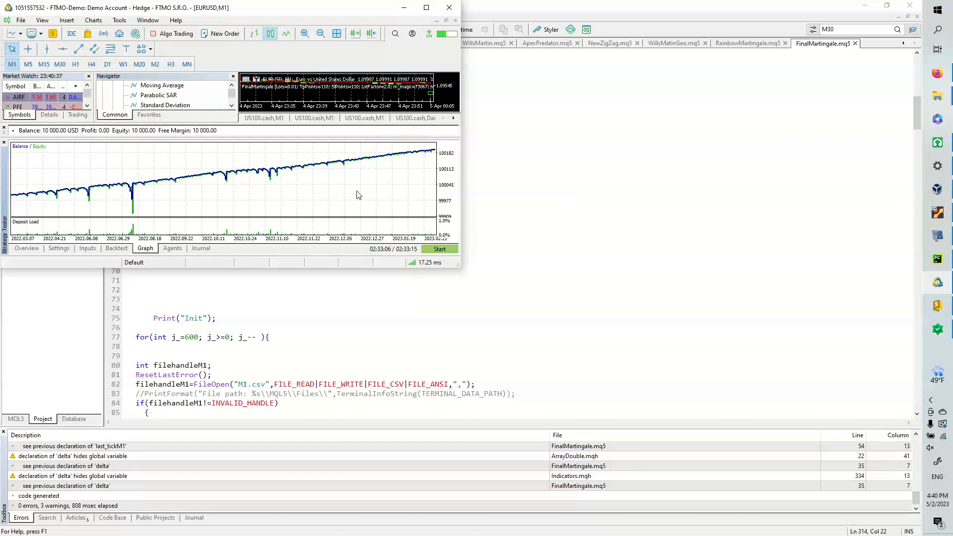
pyautogui.click(87, 249)
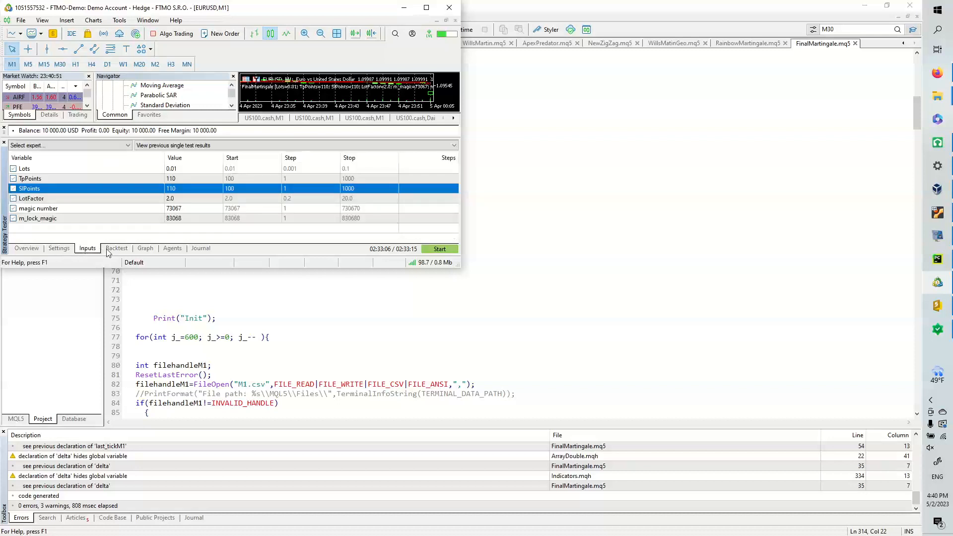
pyautogui.click(145, 248)
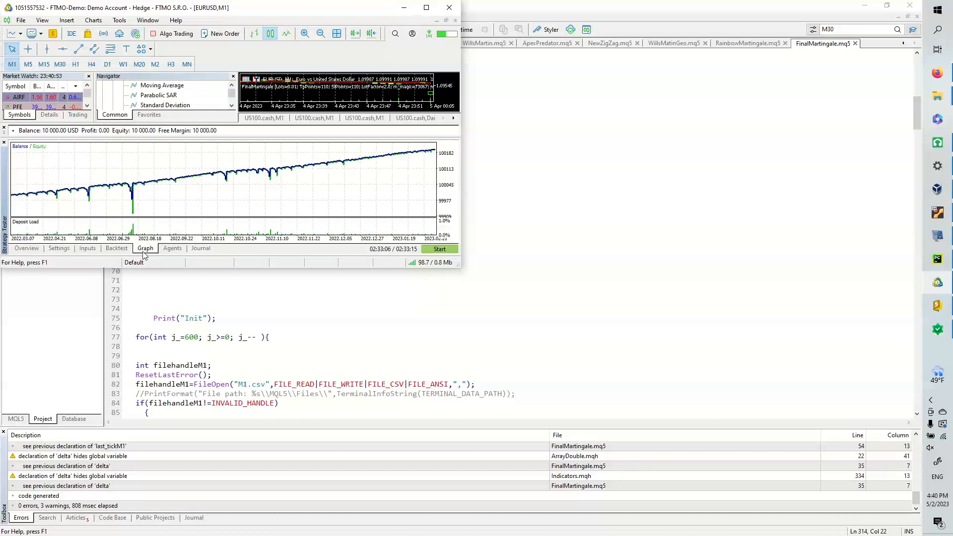